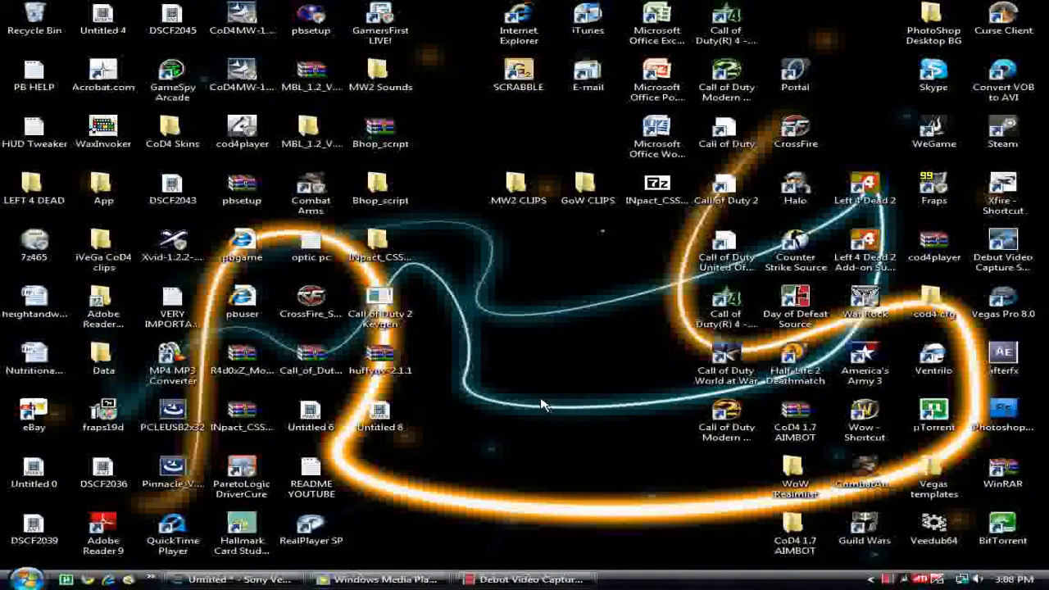
{"action": "mouse_move", "coordinate": [447, 437]}
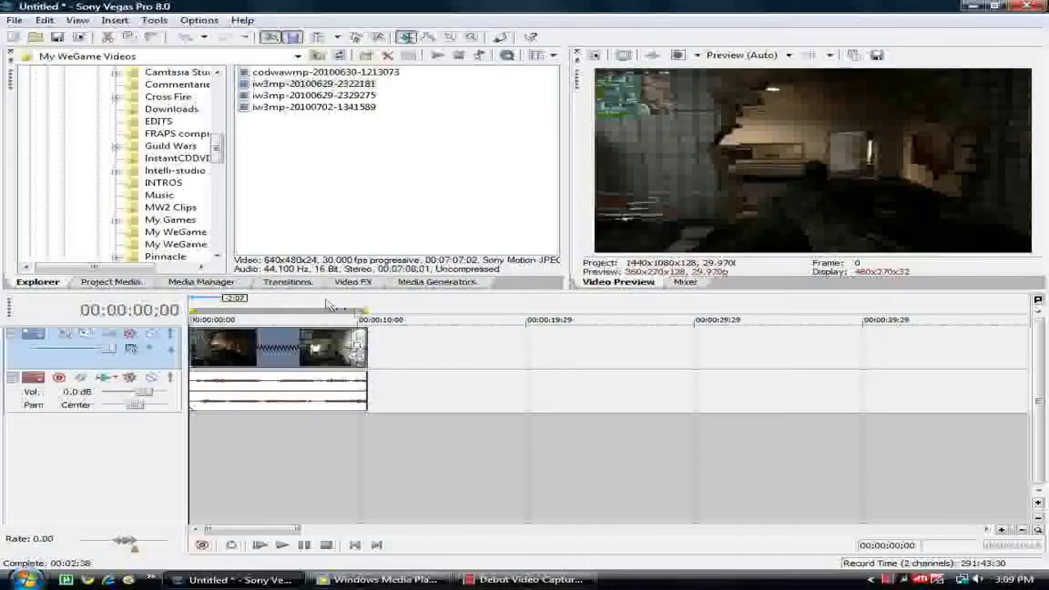
{"action": "mouse_move", "coordinate": [375, 359]}
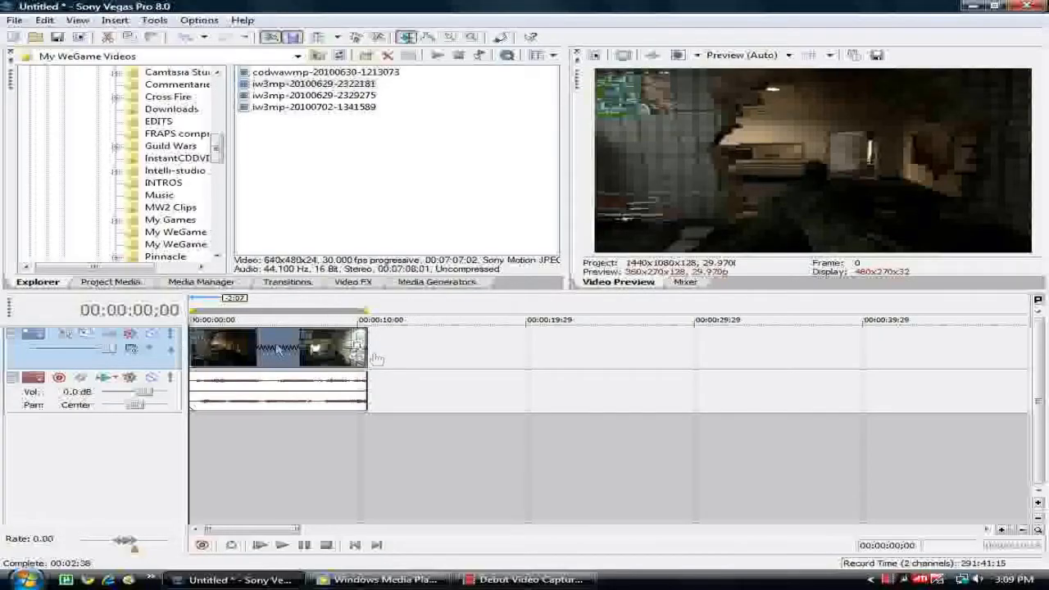
{"action": "mouse_move", "coordinate": [484, 355]}
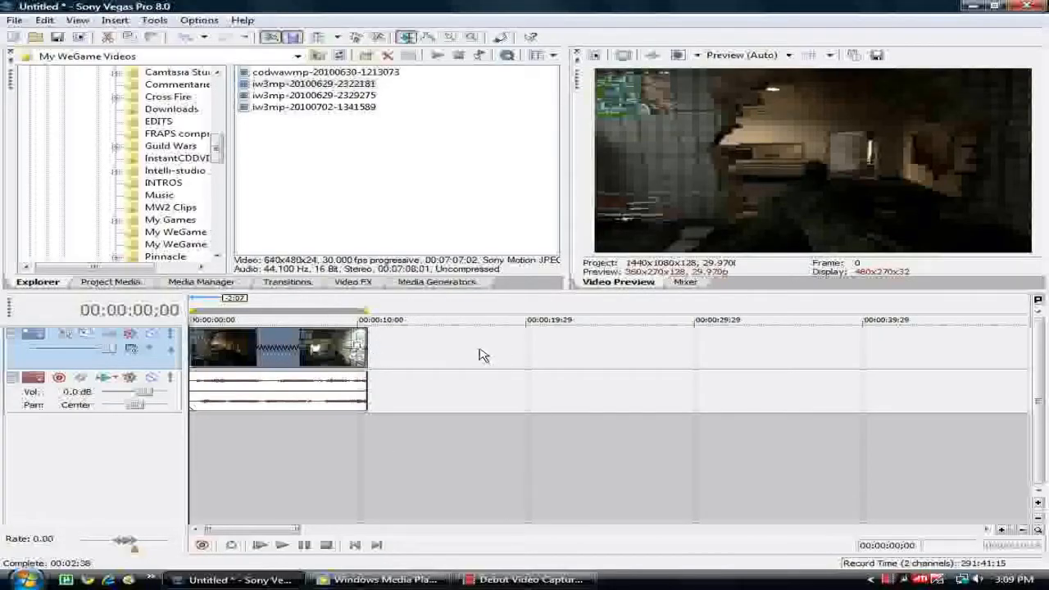
{"action": "mouse_move", "coordinate": [443, 343]}
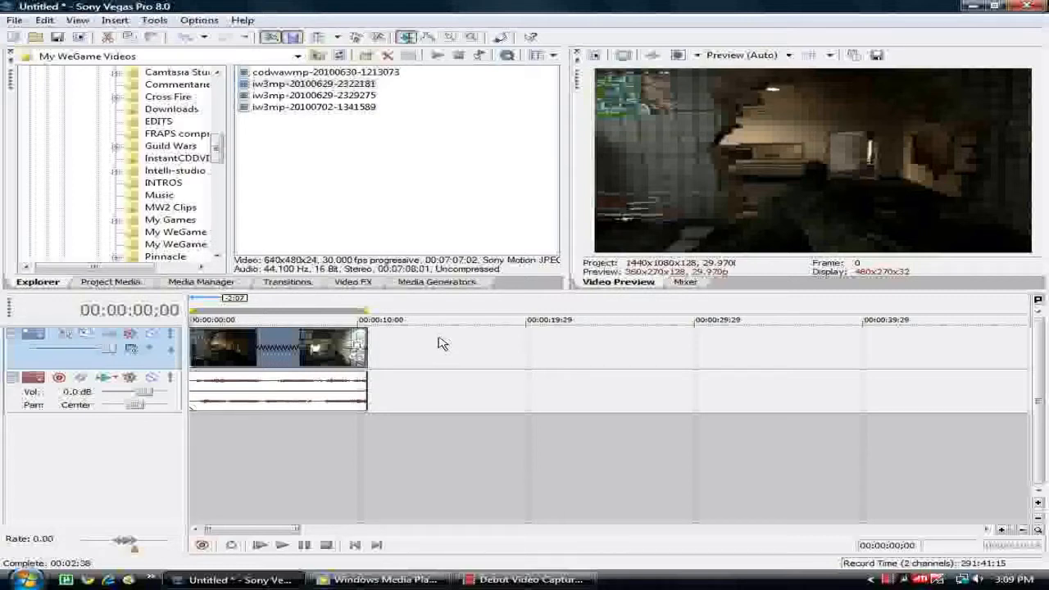
{"action": "left_click", "coordinate": [281, 545]}
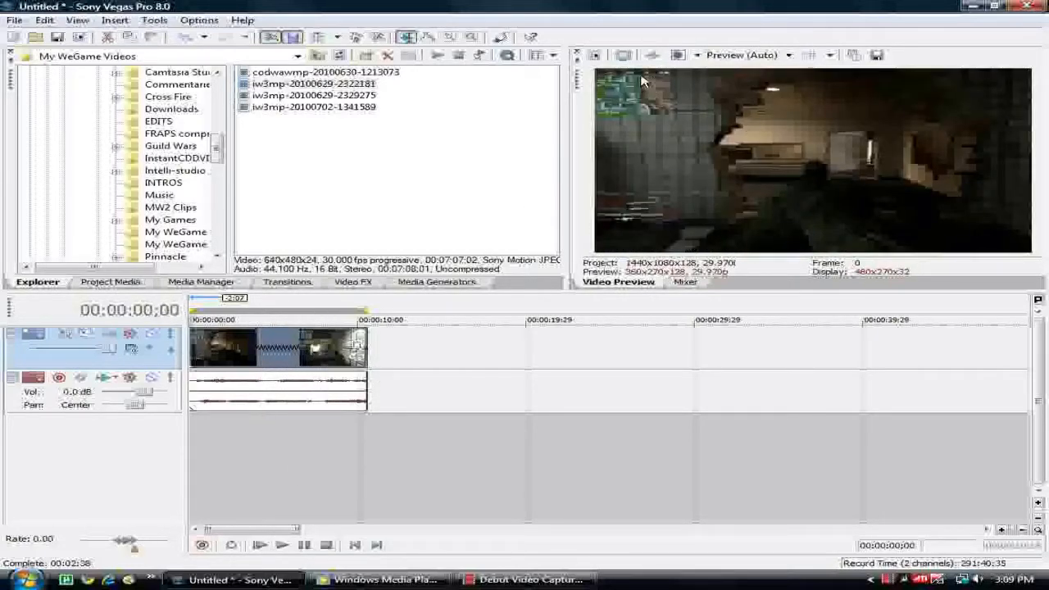
{"action": "mouse_move", "coordinate": [594, 55]}
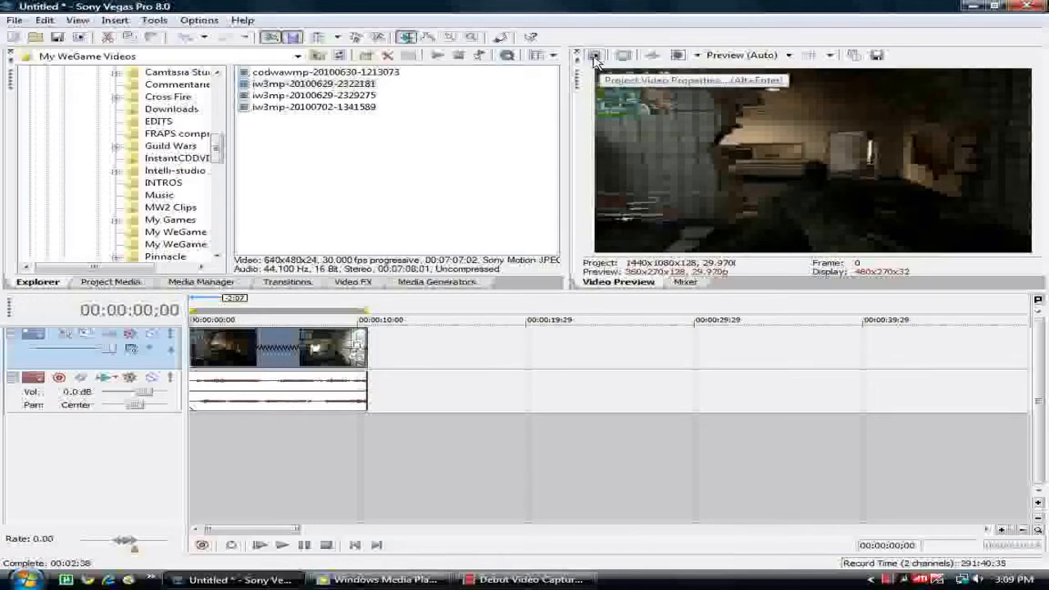
{"action": "mouse_move", "coordinate": [603, 59]}
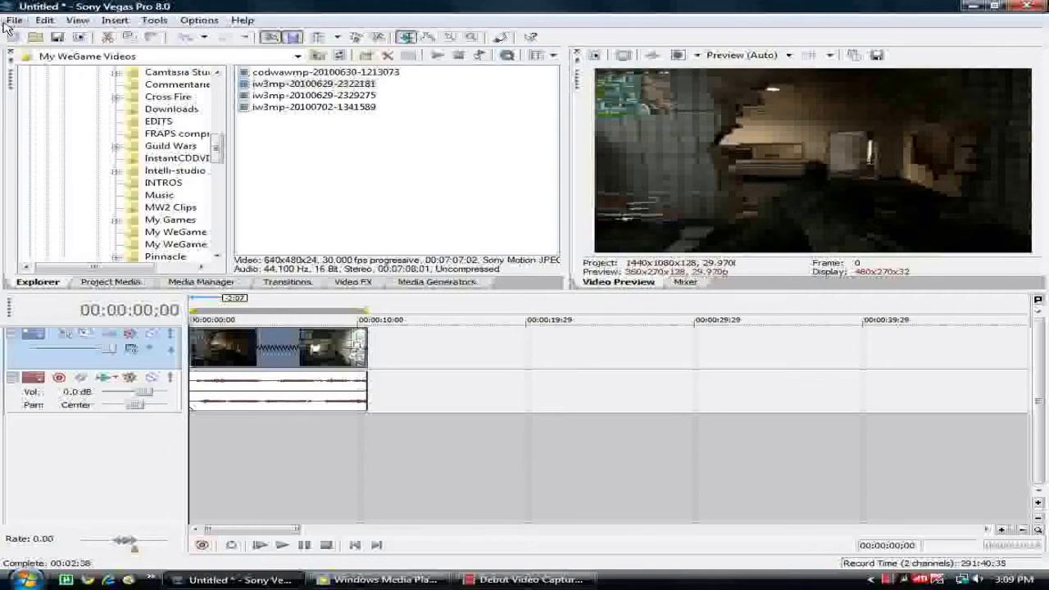
Step: Open project video properties, keep the HDV 1080-60i template, and view pixel aspect ratio choices
{"action": "left_click", "coordinate": [199, 20]}
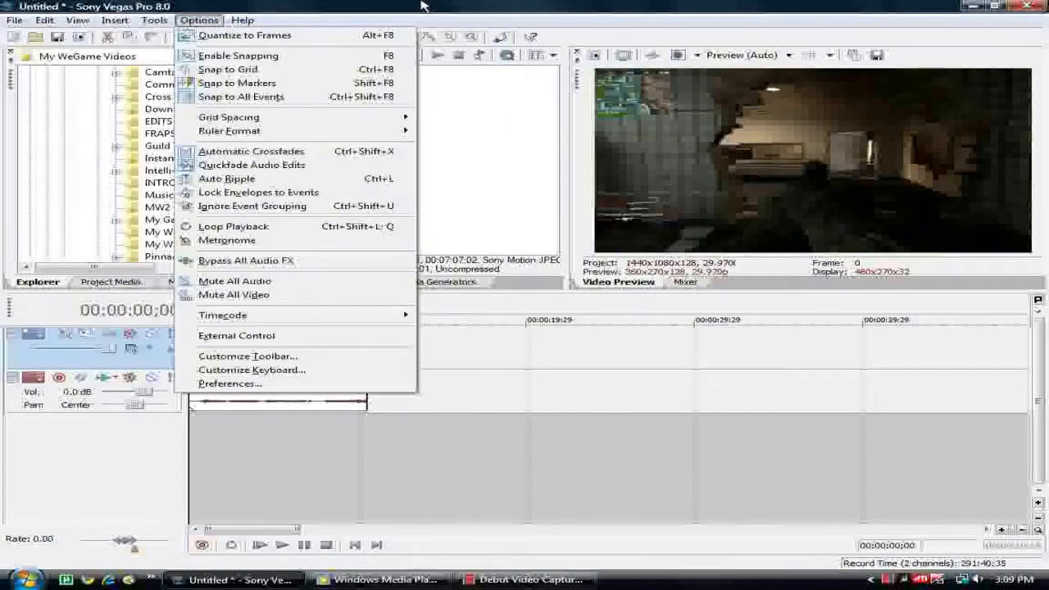
{"action": "left_click", "coordinate": [230, 383]}
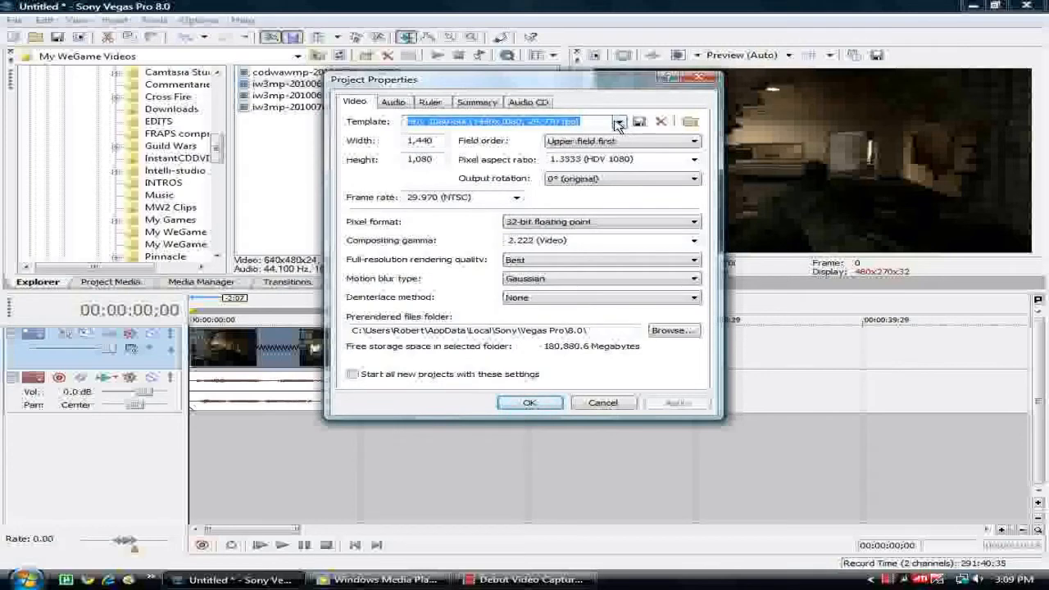
{"action": "left_click", "coordinate": [619, 121]}
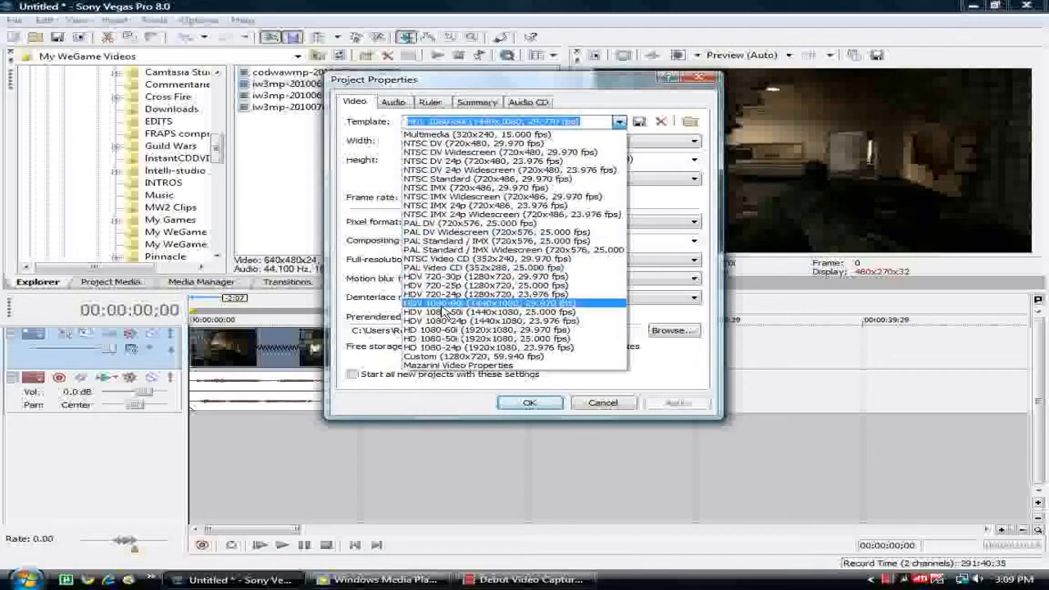
{"action": "mouse_move", "coordinate": [459, 315]}
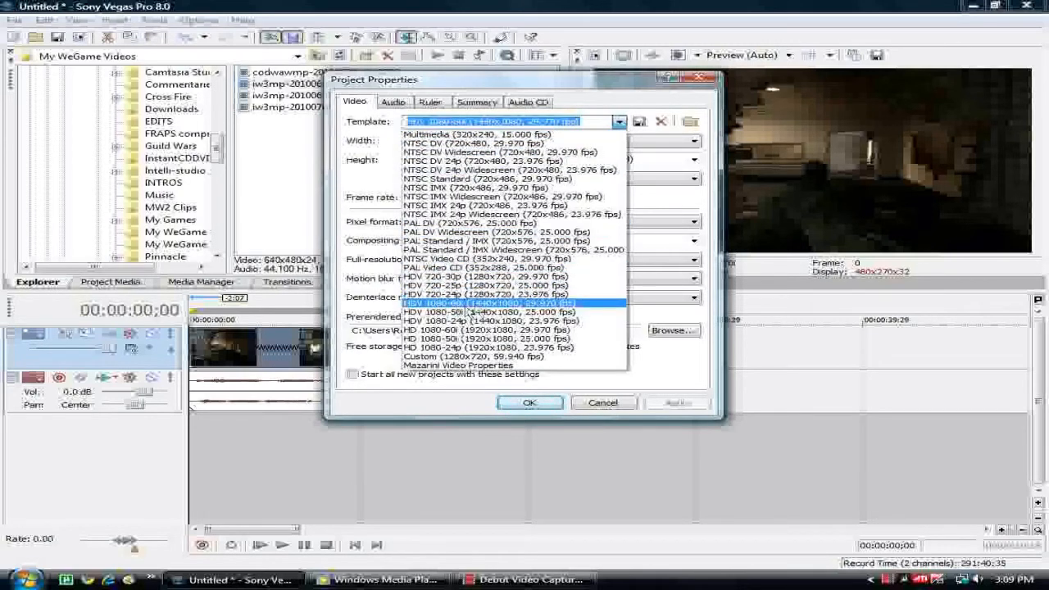
{"action": "mouse_move", "coordinate": [518, 304]}
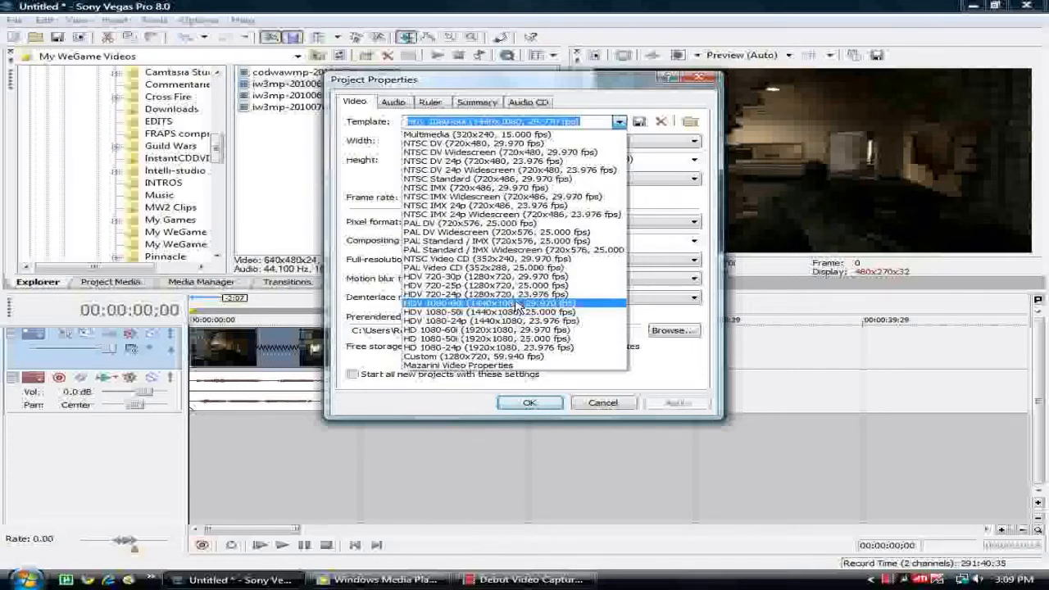
{"action": "mouse_move", "coordinate": [471, 309]}
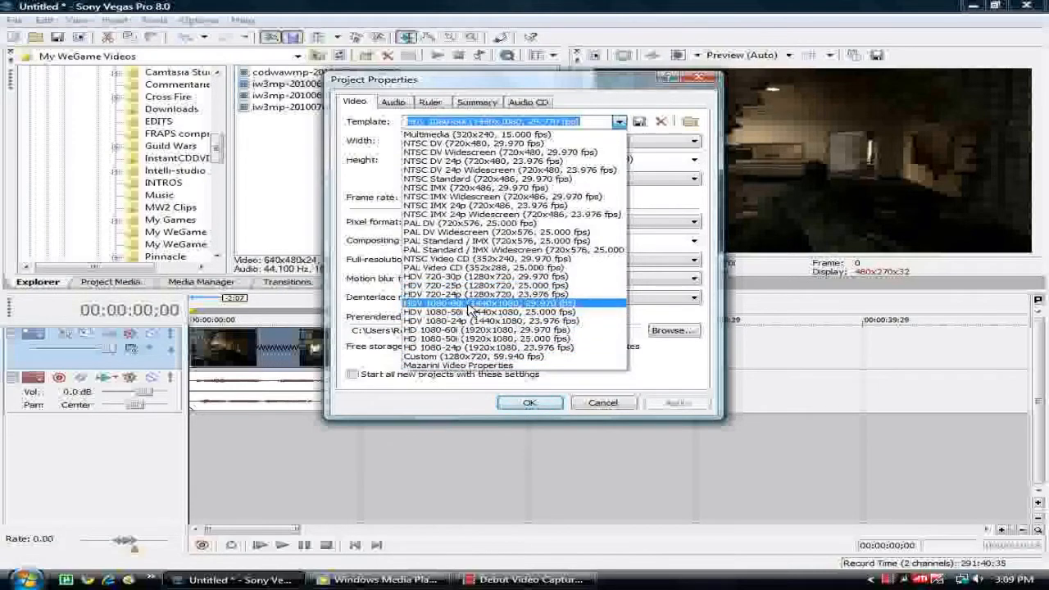
{"action": "left_click", "coordinate": [492, 303]}
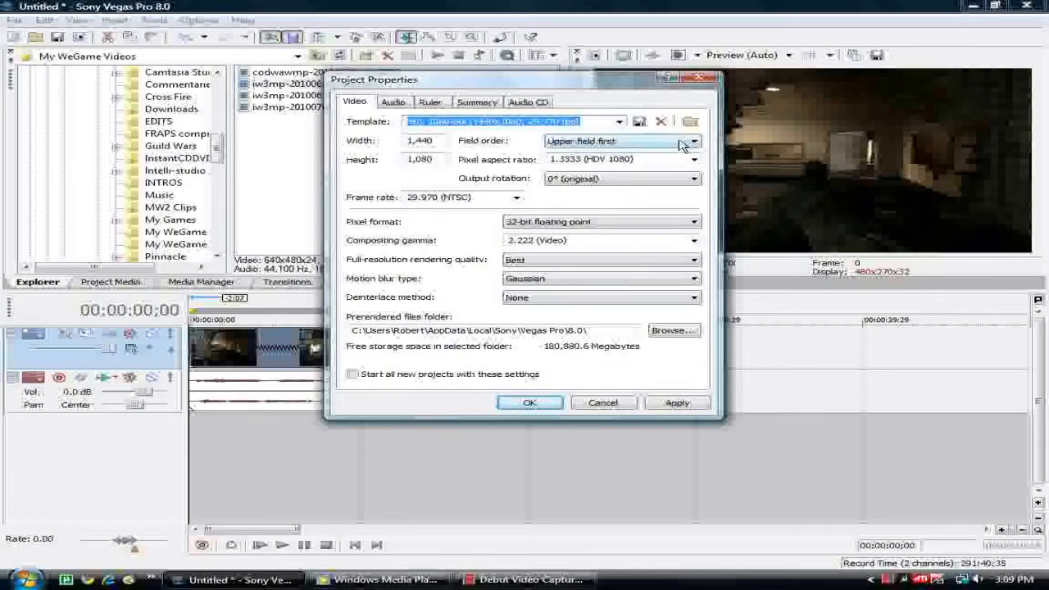
{"action": "mouse_move", "coordinate": [722, 164]}
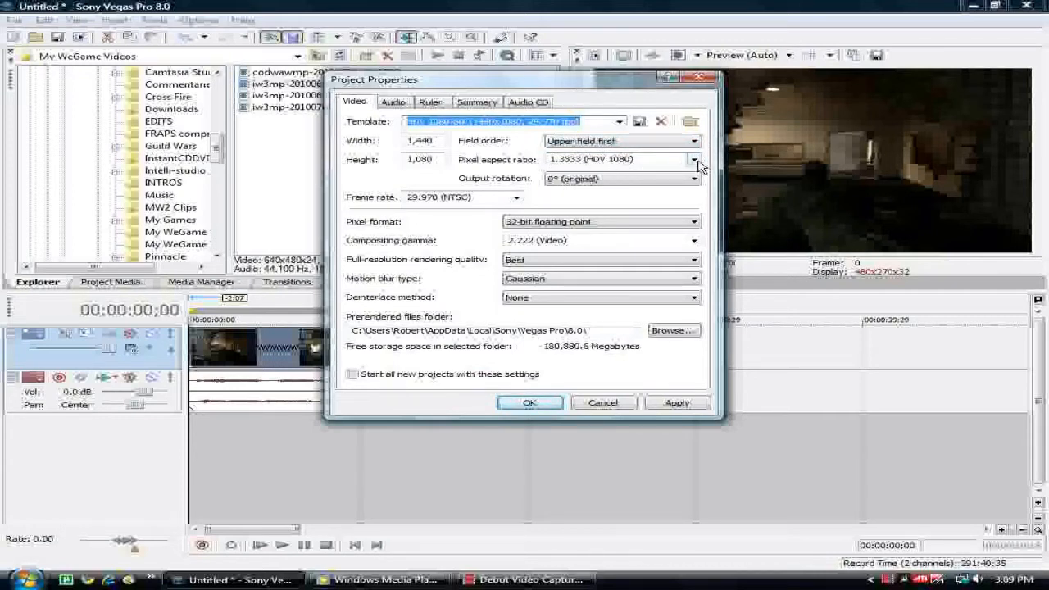
{"action": "left_click", "coordinate": [694, 160]}
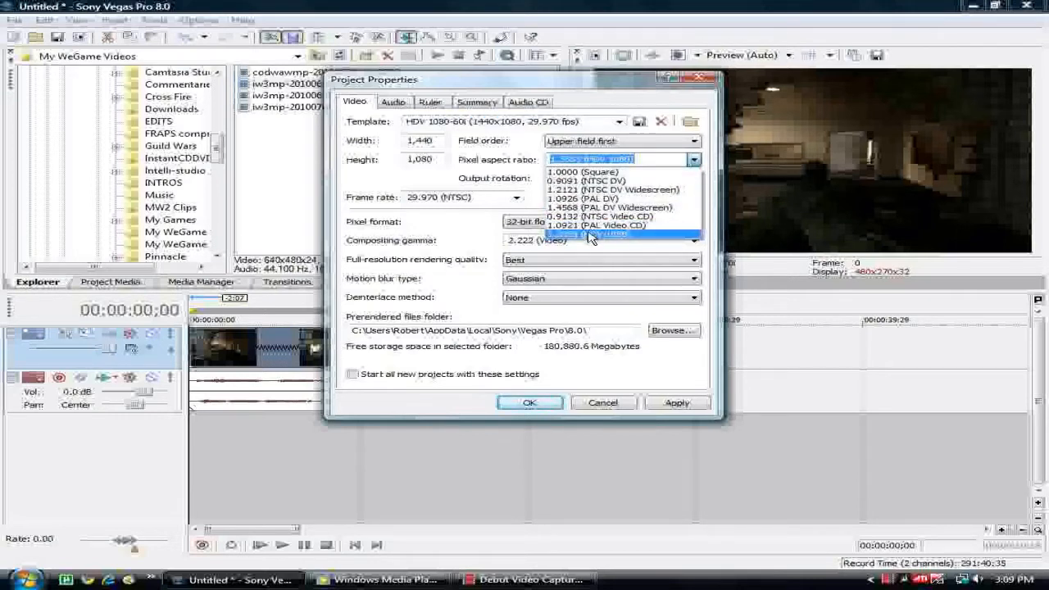
Step: Keep 1.3333 (HDV 1080) pixels, review motion blur, and start all new projects with these settings
{"action": "left_click", "coordinate": [590, 235]}
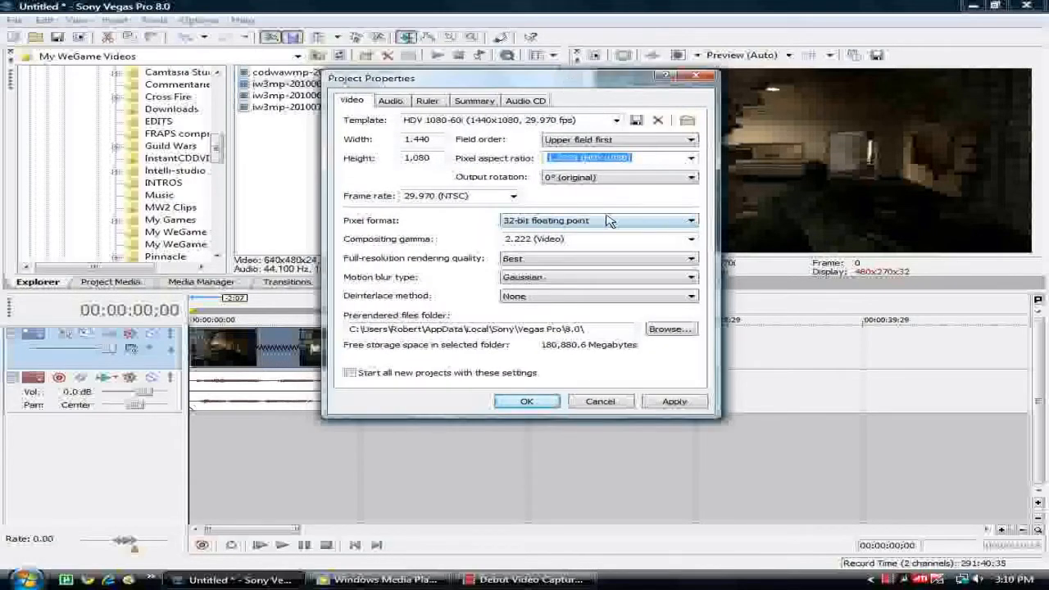
{"action": "mouse_move", "coordinate": [514, 237]}
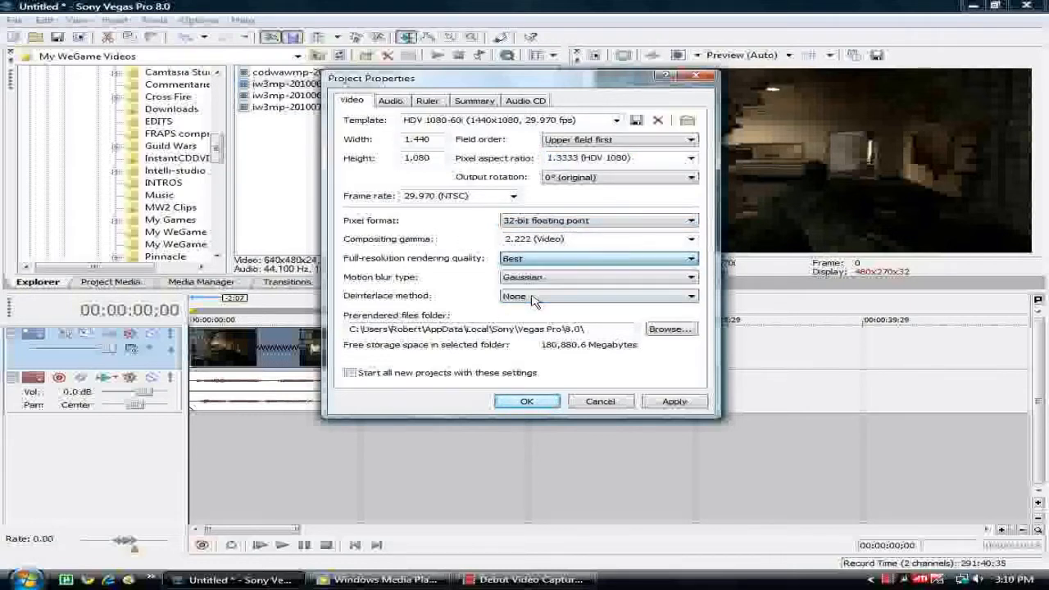
{"action": "left_click", "coordinate": [691, 277]}
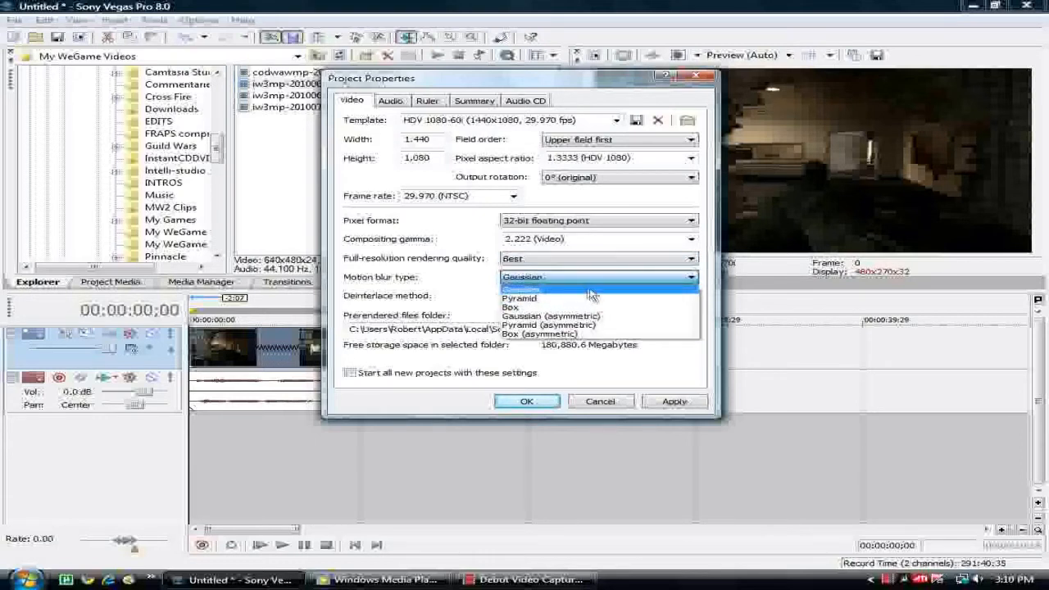
{"action": "mouse_move", "coordinate": [582, 294]}
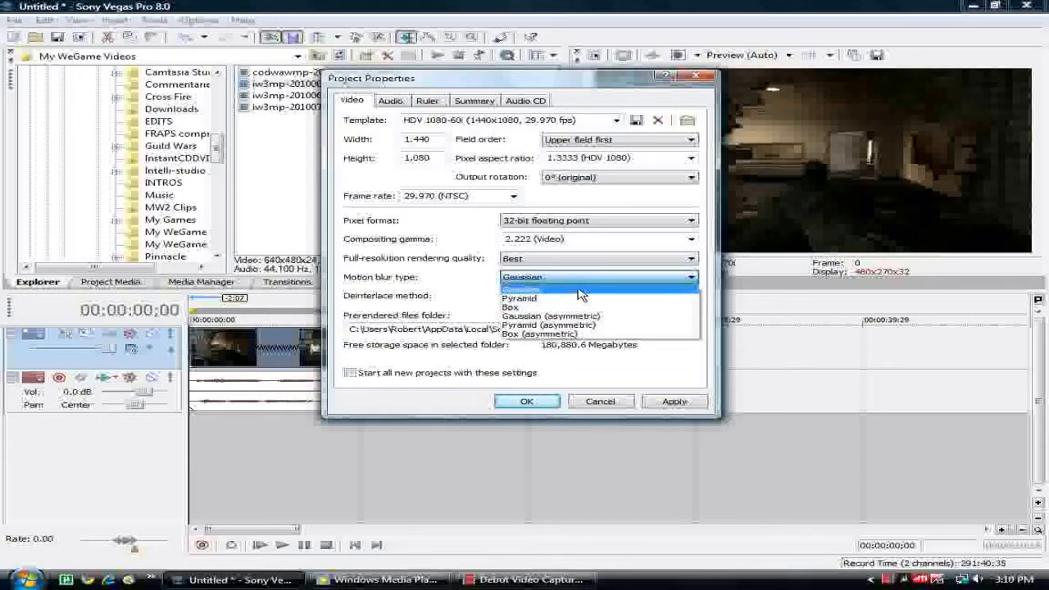
{"action": "mouse_move", "coordinate": [573, 291]}
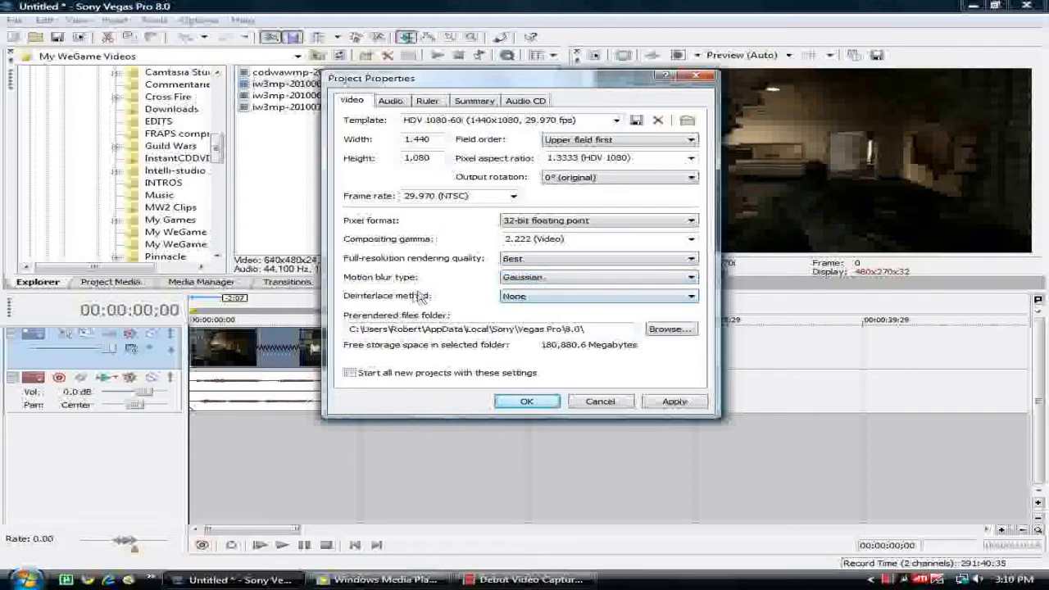
{"action": "mouse_move", "coordinate": [645, 310]}
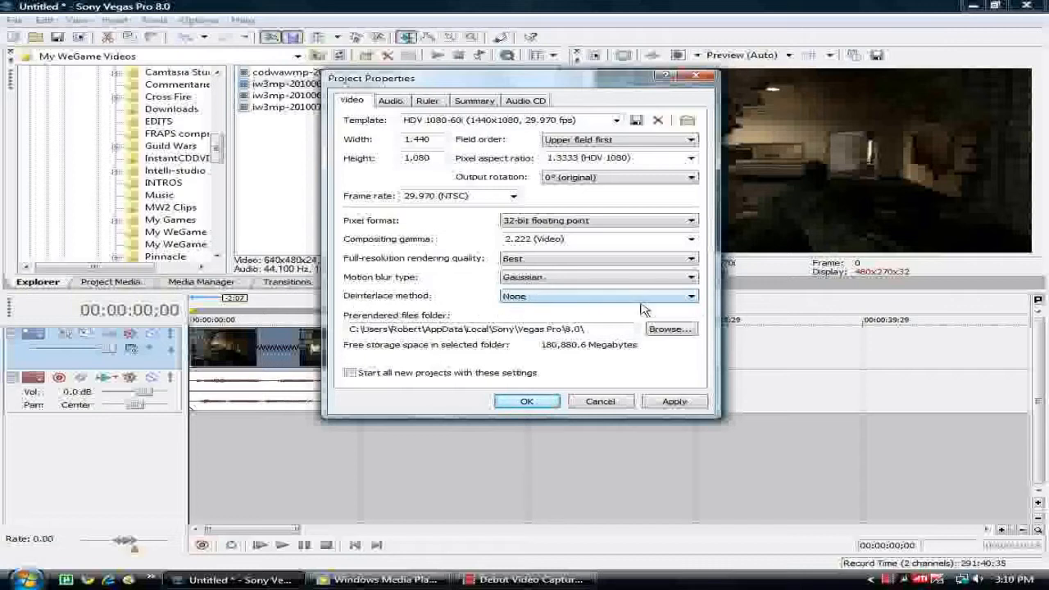
{"action": "mouse_move", "coordinate": [440, 344]}
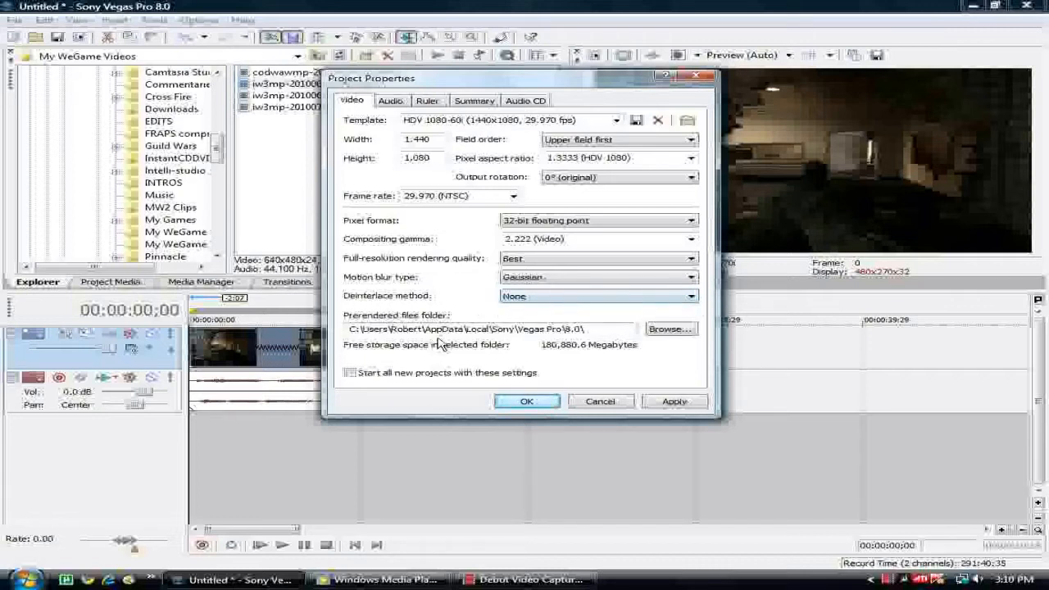
{"action": "mouse_move", "coordinate": [406, 340]}
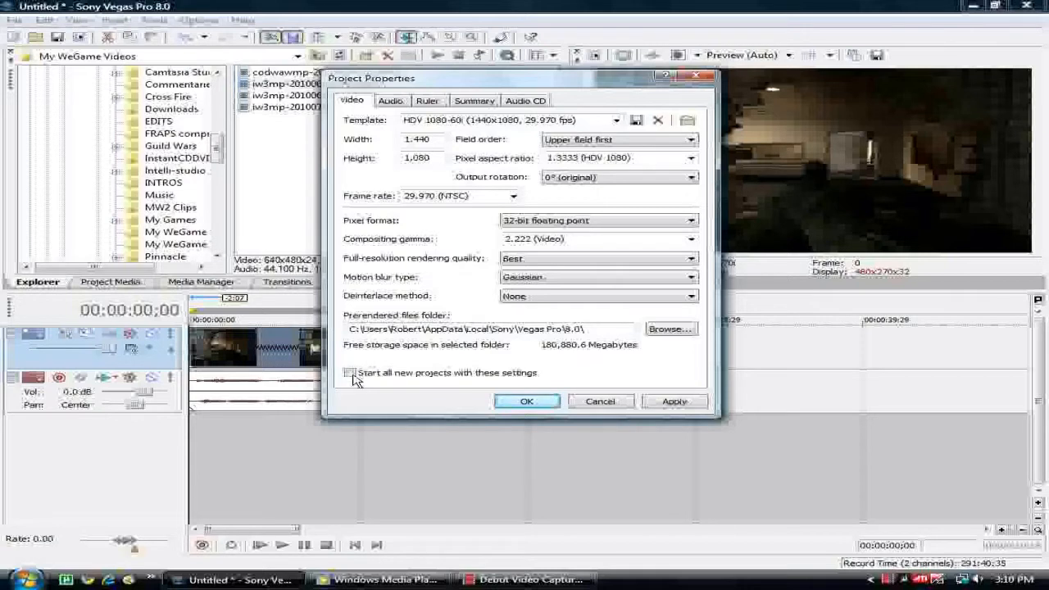
{"action": "left_click", "coordinate": [354, 373]}
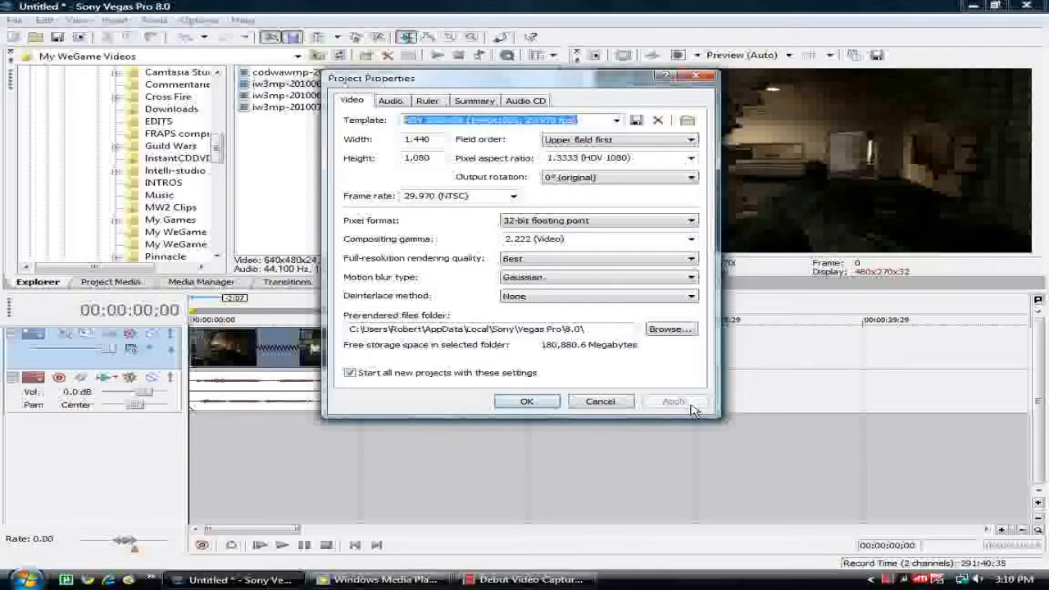
Step: Apply the 1440x1080, 29.970i project properties with OK
{"action": "left_click", "coordinate": [527, 401]}
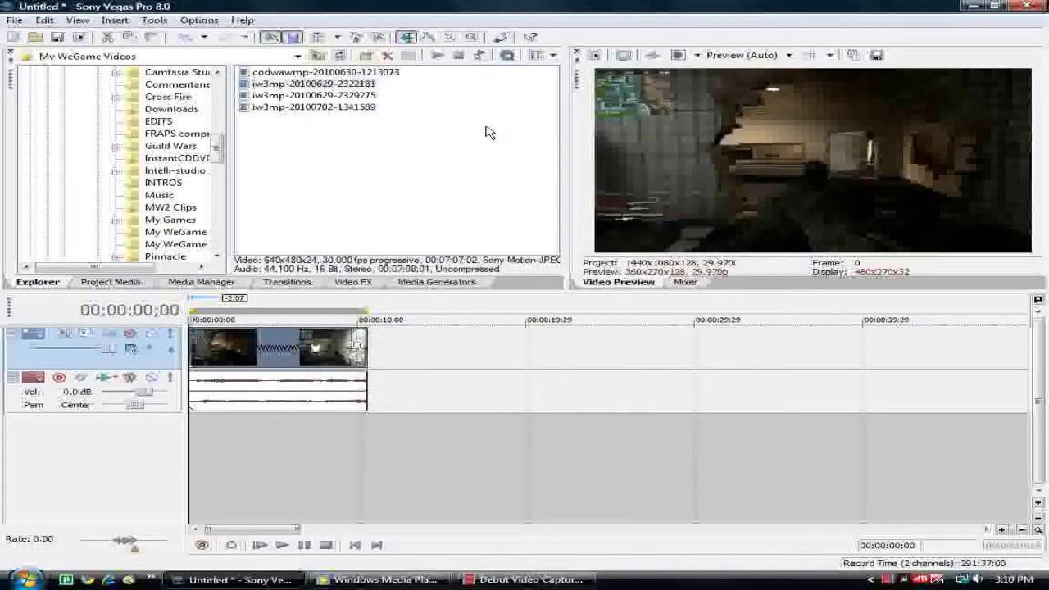
{"action": "mouse_move", "coordinate": [396, 347]}
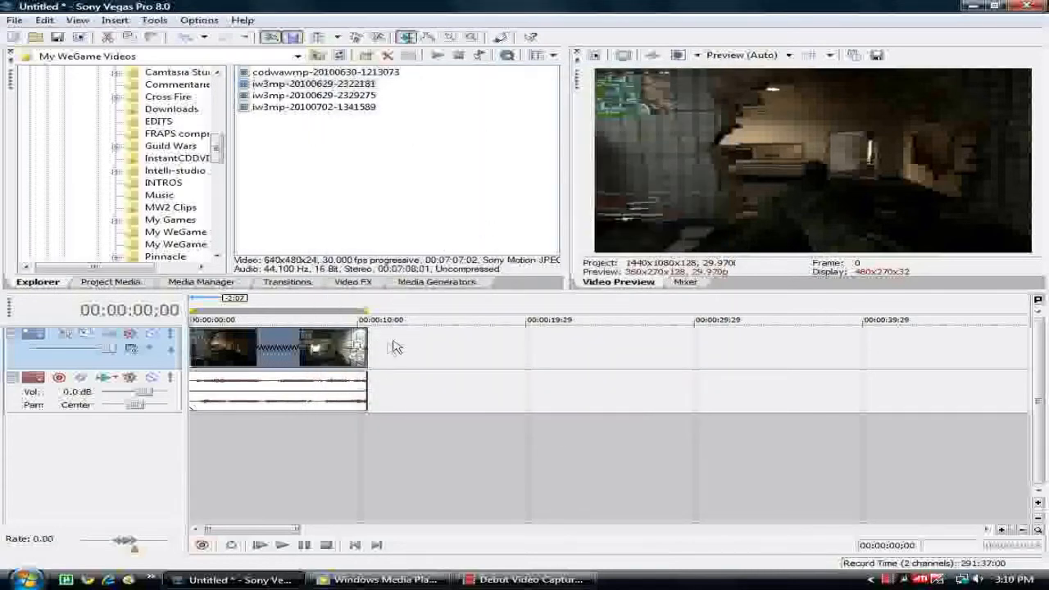
{"action": "mouse_move", "coordinate": [369, 422]}
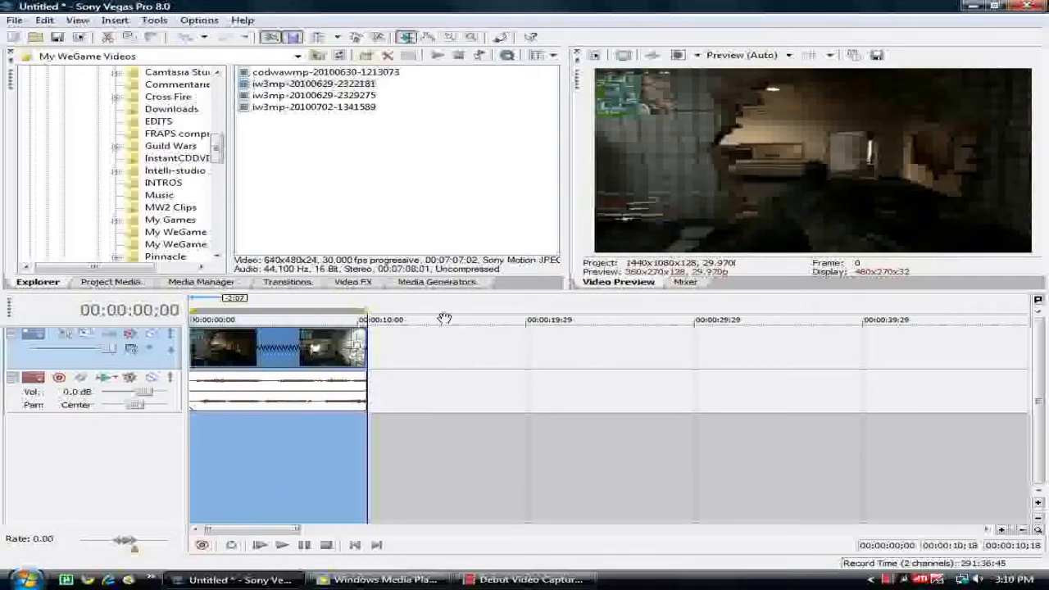
{"action": "mouse_move", "coordinate": [443, 369]}
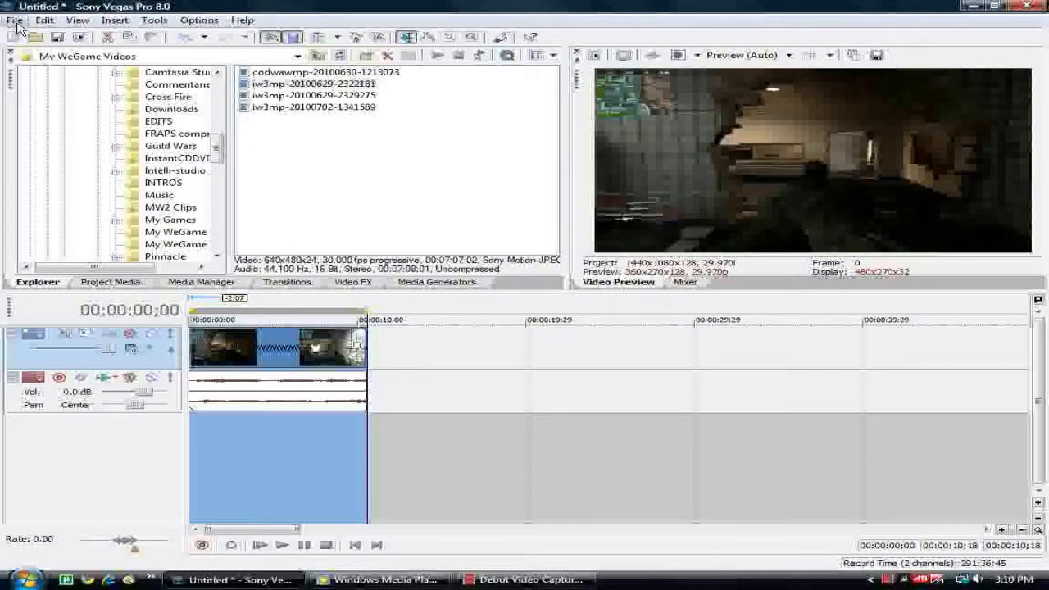
Step: Render as Windows Media Video V9 with the Dazzle Settings template and open its custom settings
{"action": "left_click", "coordinate": [14, 20]}
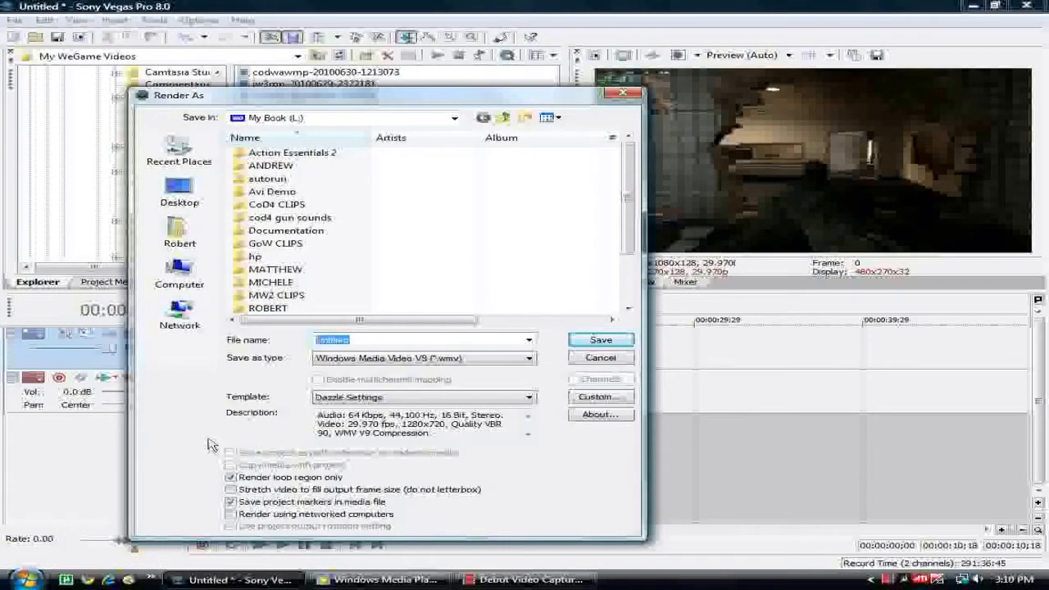
{"action": "mouse_move", "coordinate": [215, 477]}
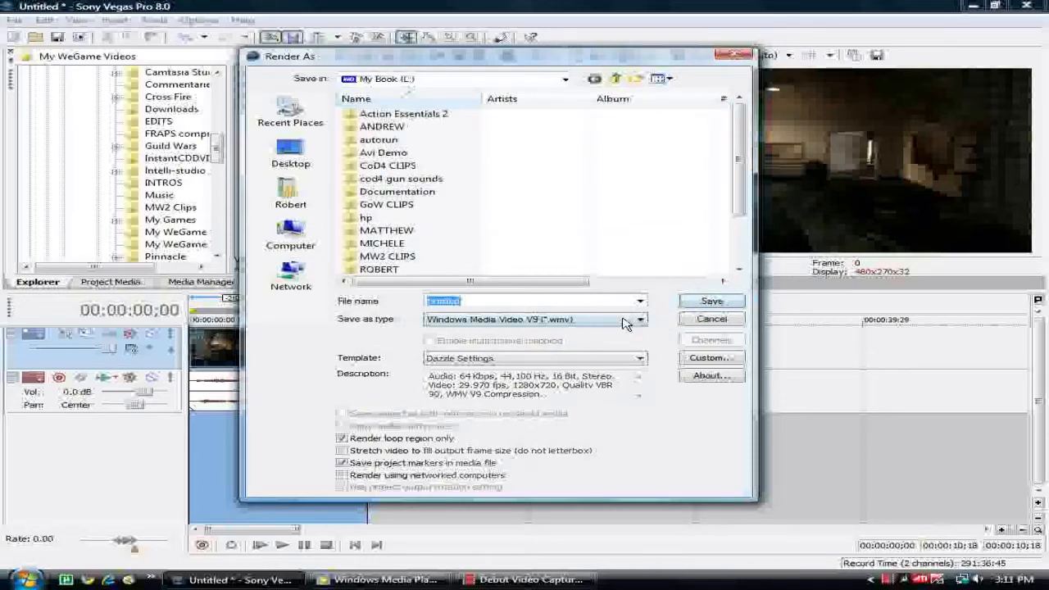
{"action": "left_click", "coordinate": [639, 319]}
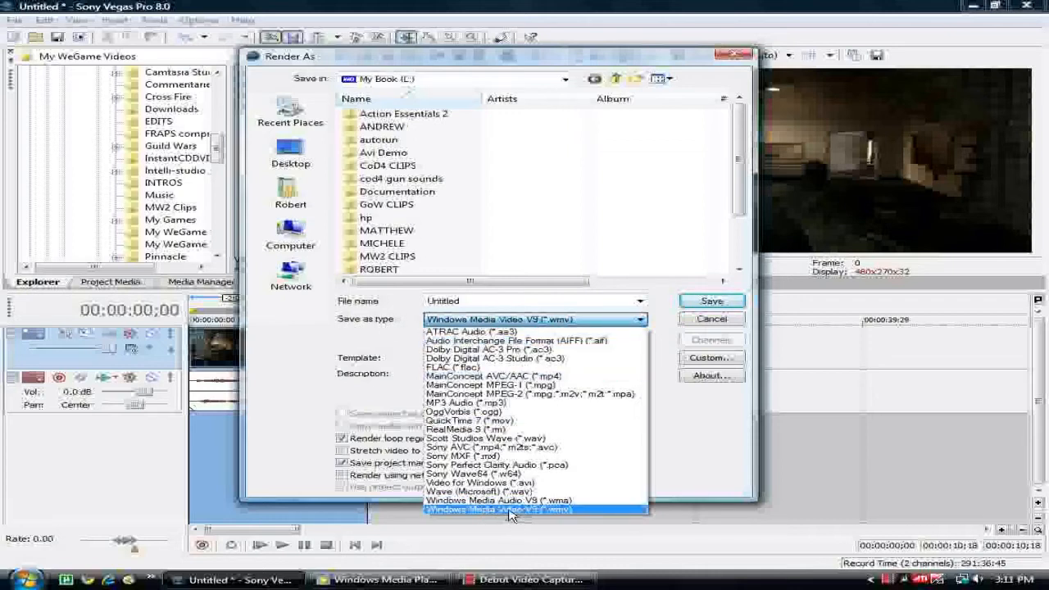
{"action": "left_click", "coordinate": [511, 509]}
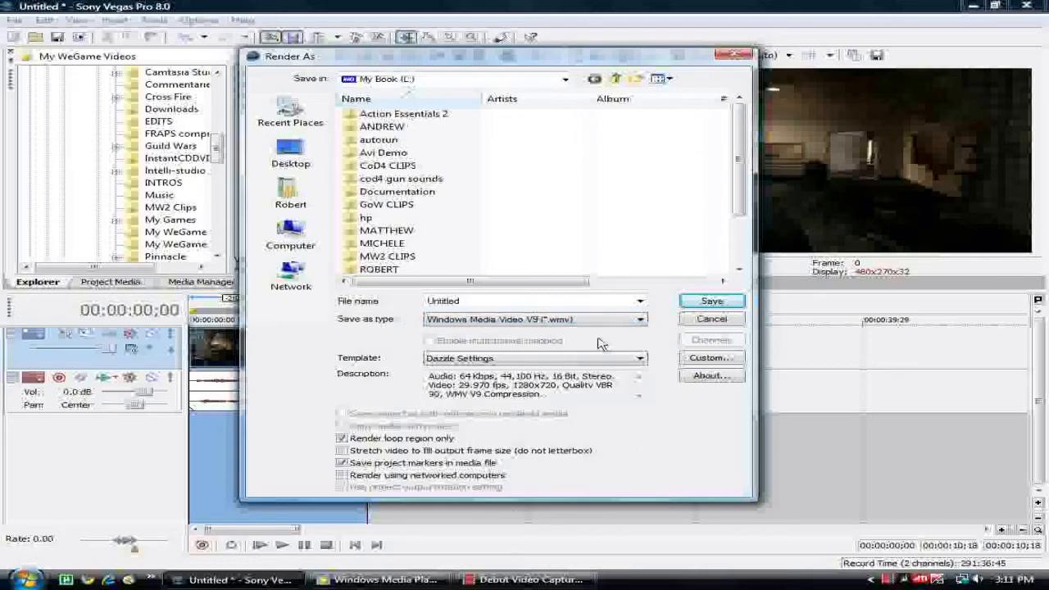
{"action": "left_click", "coordinate": [640, 359]}
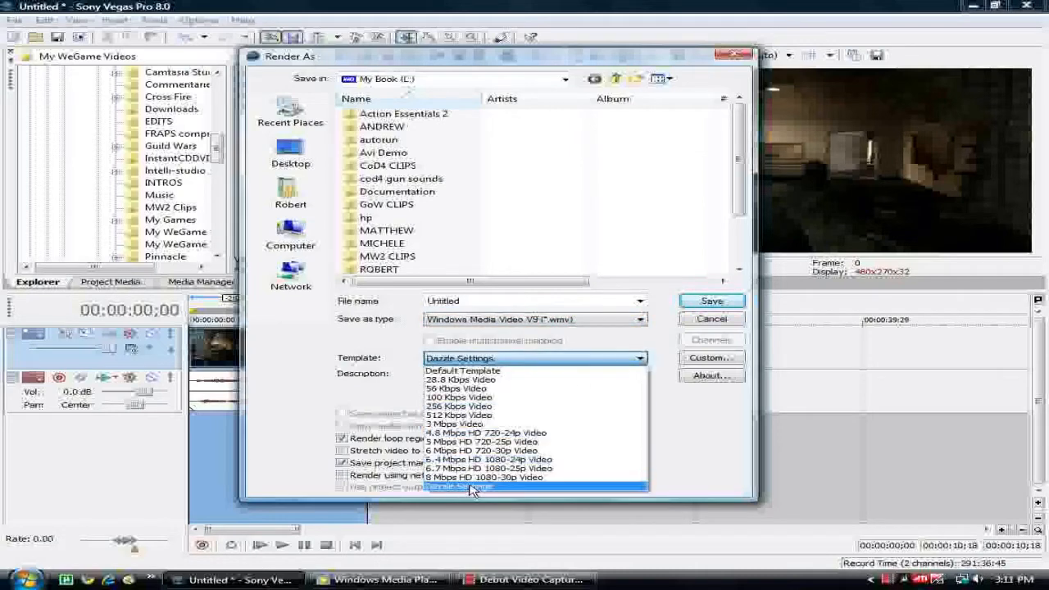
{"action": "mouse_move", "coordinate": [504, 492]}
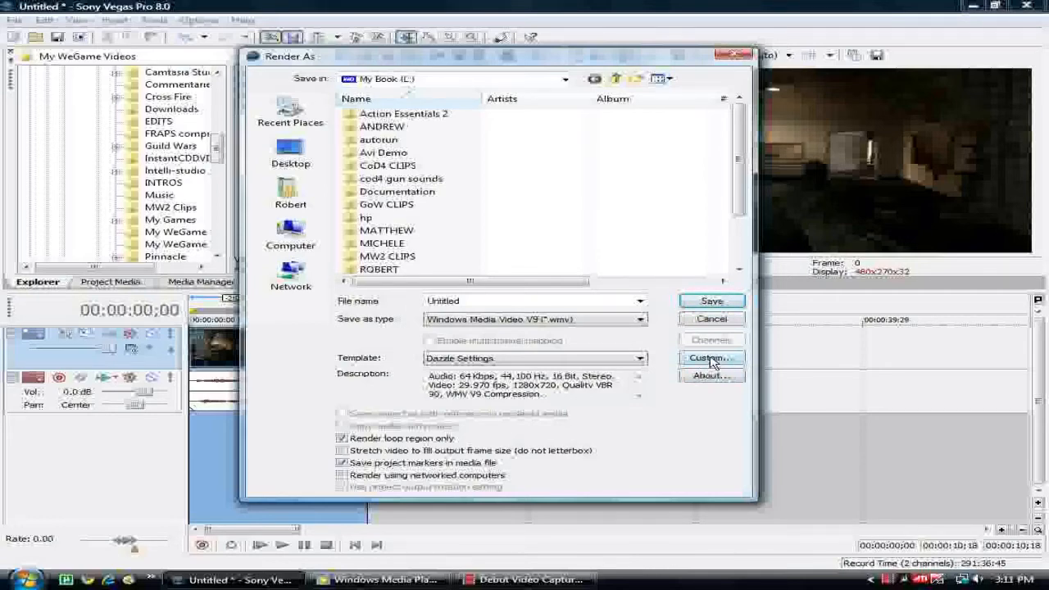
{"action": "left_click", "coordinate": [710, 357]}
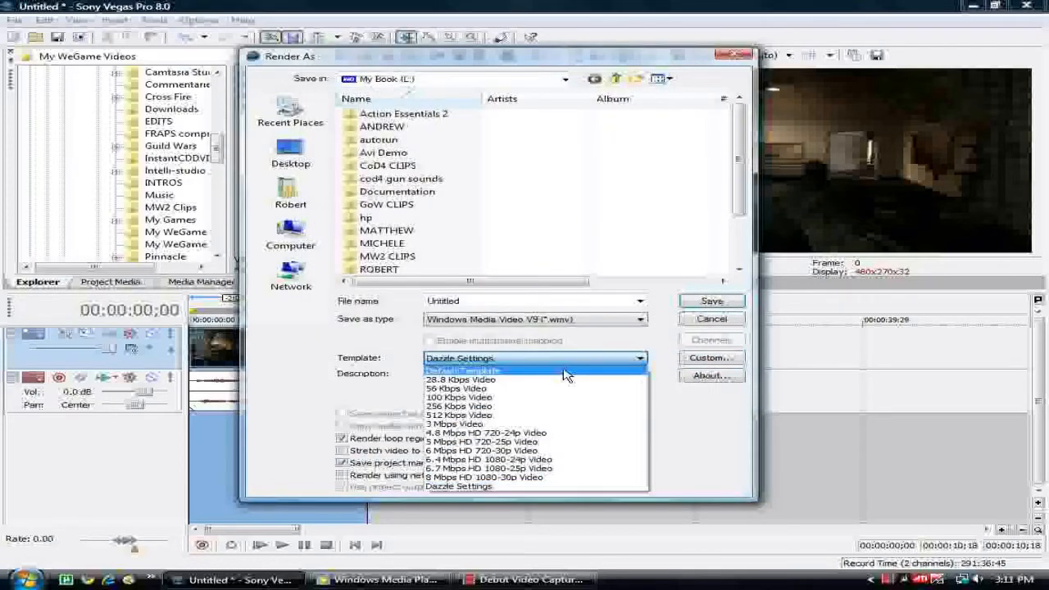
{"action": "mouse_move", "coordinate": [504, 451]}
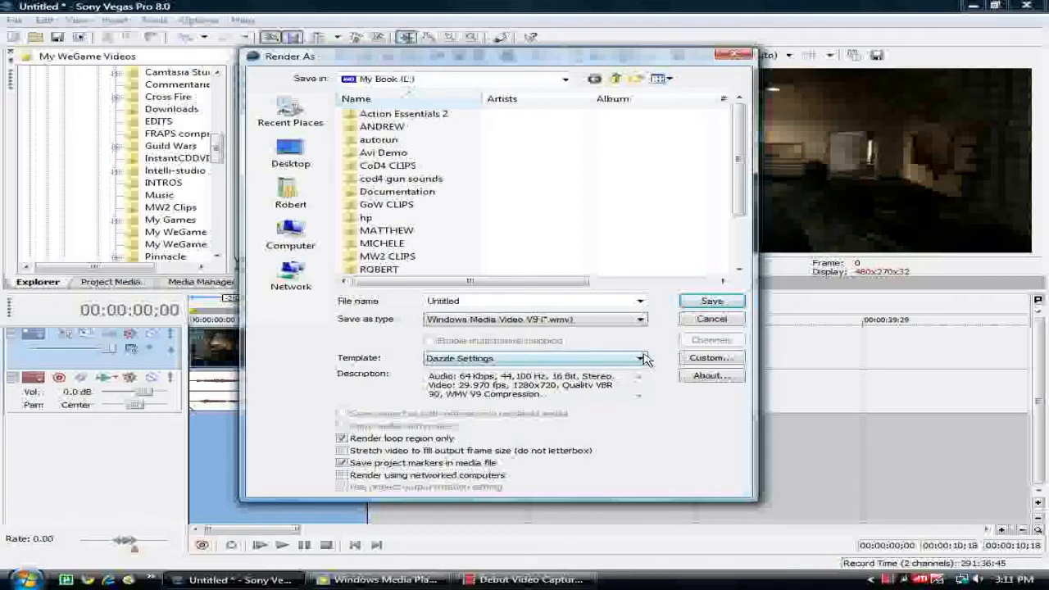
{"action": "left_click", "coordinate": [710, 356]}
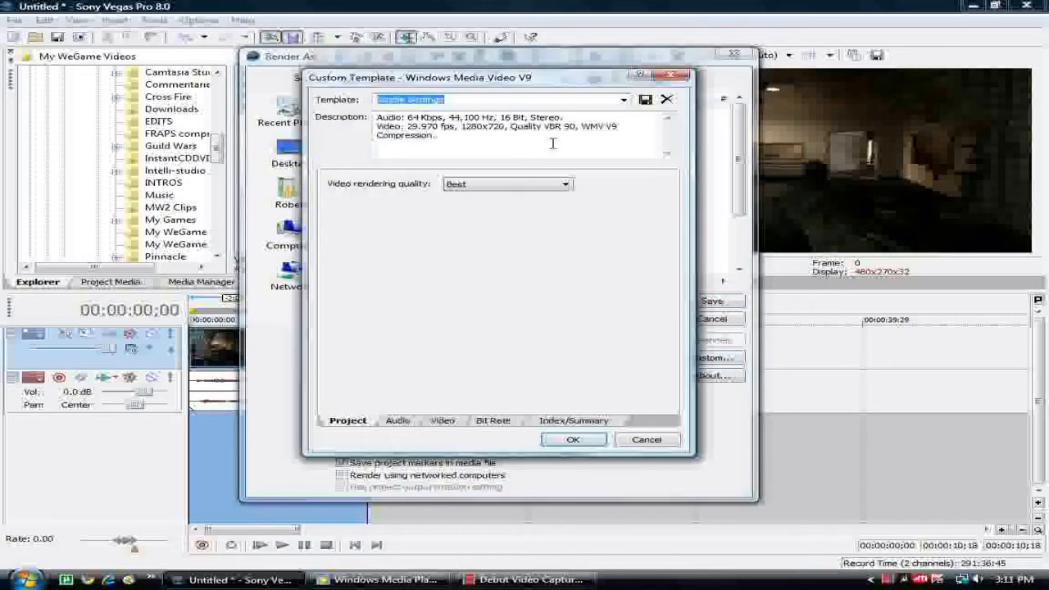
Step: Keep Best rendering quality and CBR Windows Media Audio 9.2 at 128 kbps, 44 kHz stereo
{"action": "left_click", "coordinate": [564, 183]}
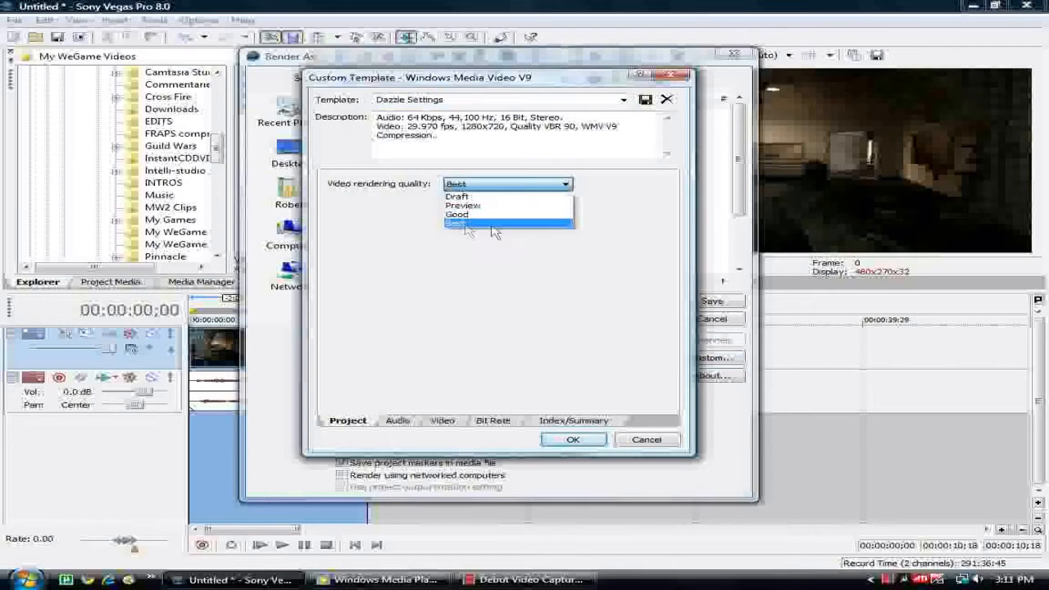
{"action": "mouse_move", "coordinate": [492, 230]}
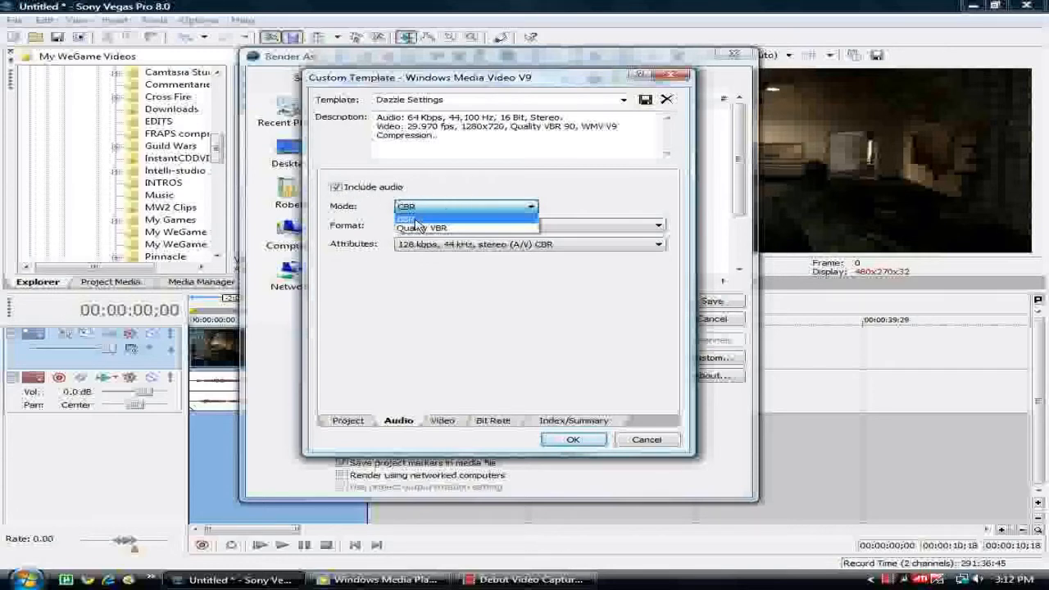
{"action": "left_click", "coordinate": [656, 224]}
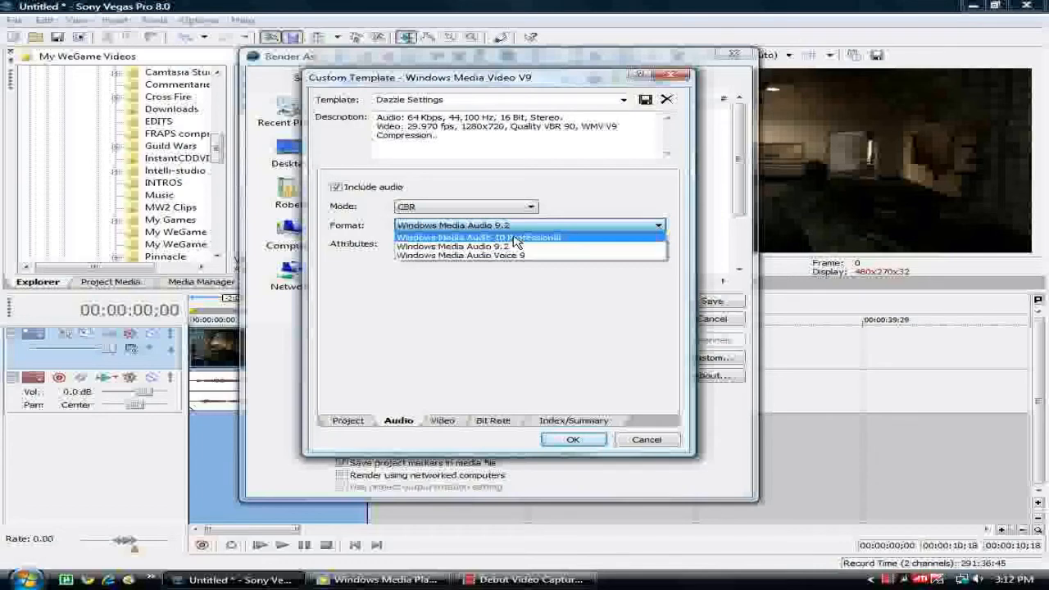
{"action": "mouse_move", "coordinate": [500, 246]}
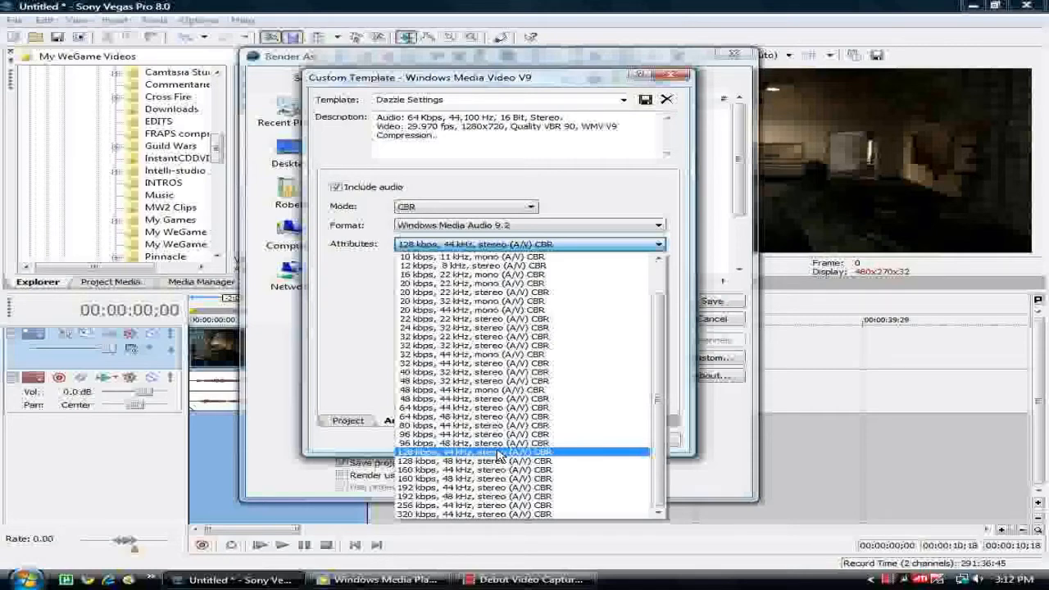
{"action": "left_click", "coordinate": [443, 420]}
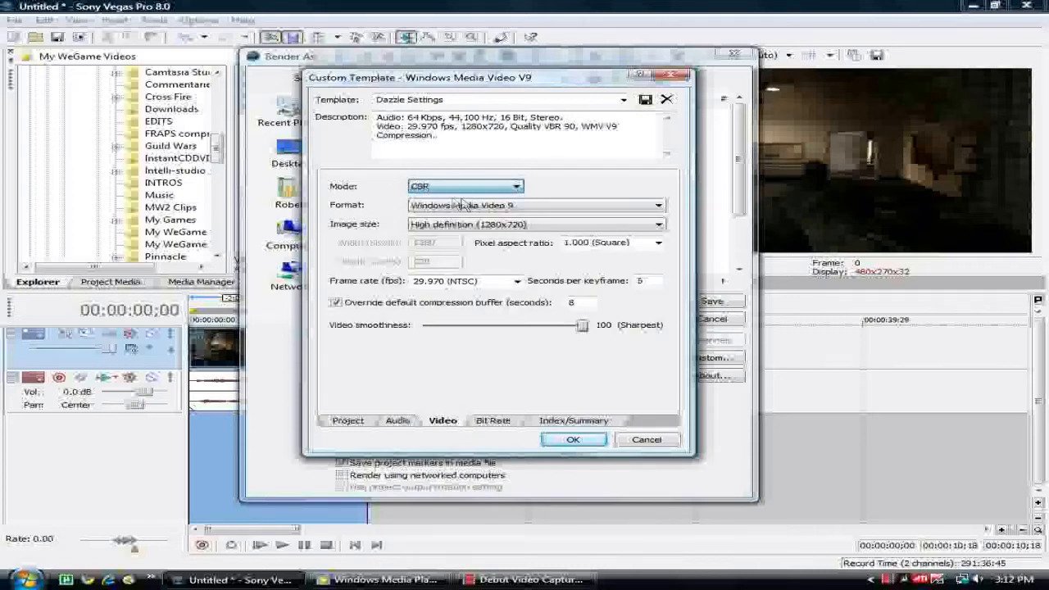
Step: Keep video at CBR, 1280x720, 1.000 square pixels, and 29.970 NTSC frame rate
{"action": "left_click", "coordinate": [658, 205]}
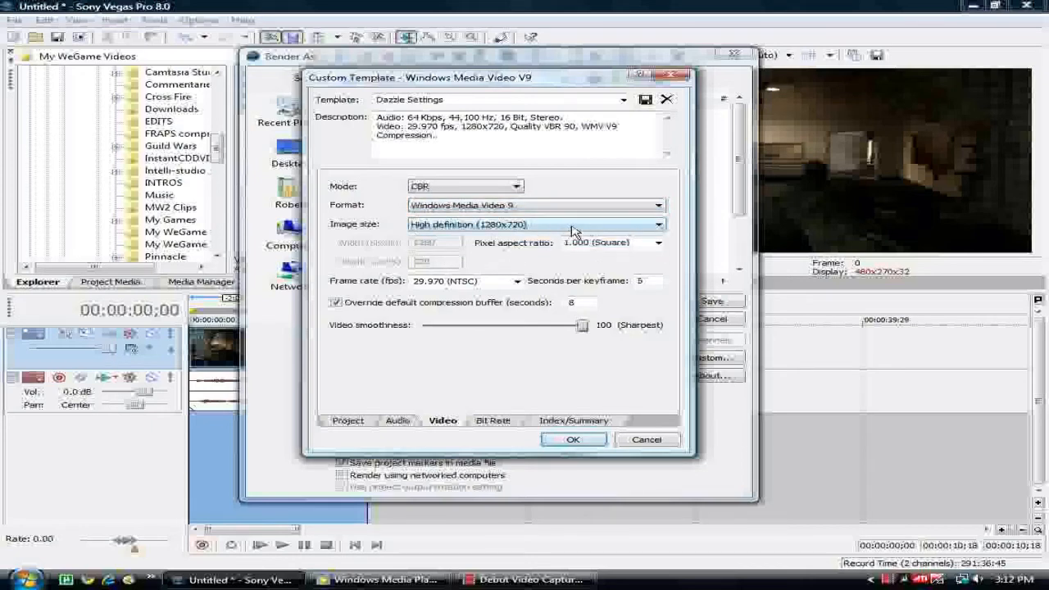
{"action": "left_click", "coordinate": [658, 224]}
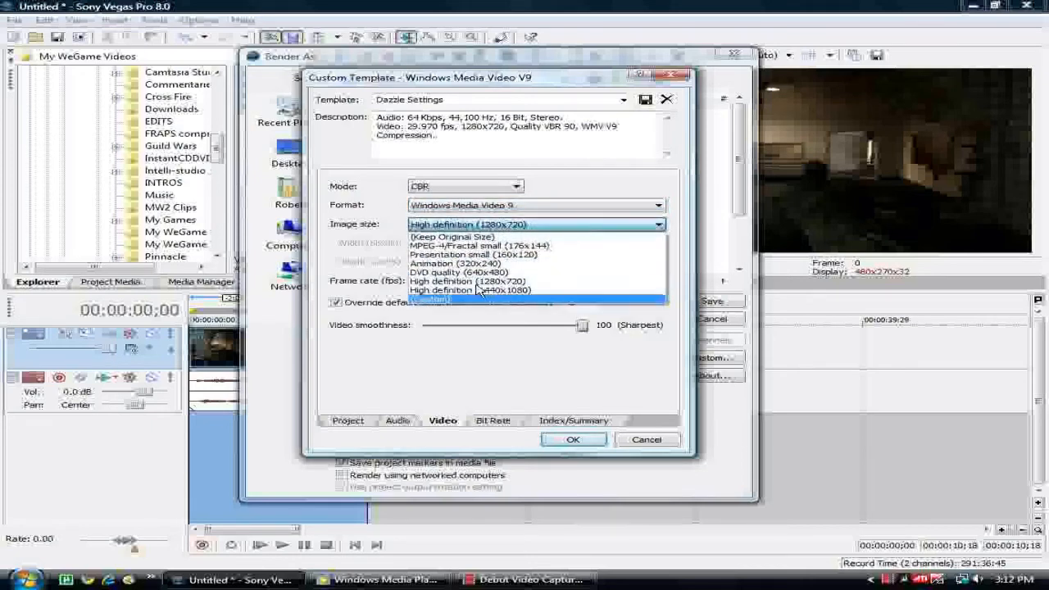
{"action": "mouse_move", "coordinate": [463, 290]}
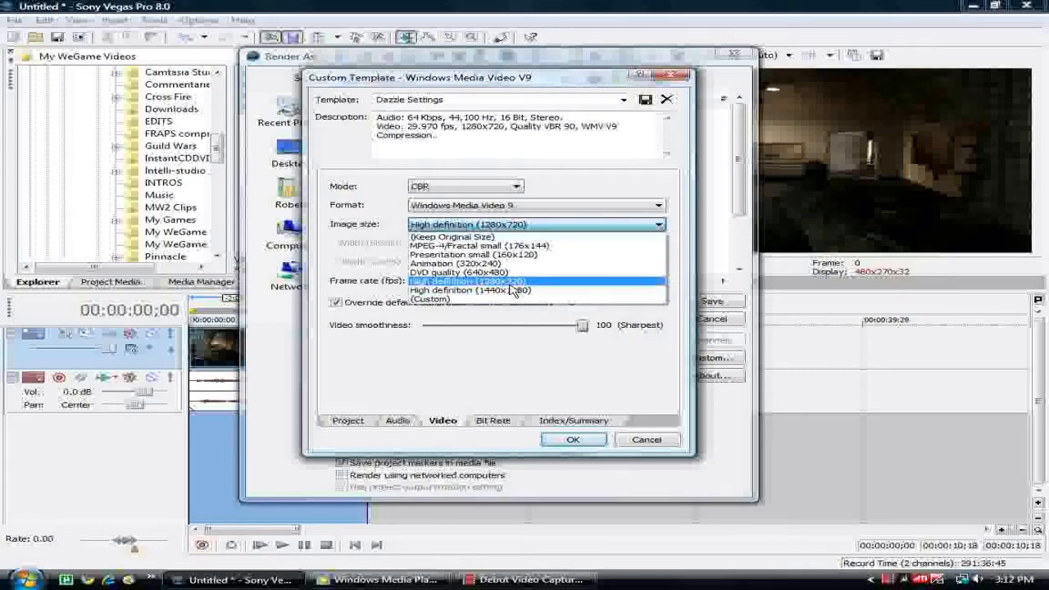
{"action": "left_click", "coordinate": [469, 280]}
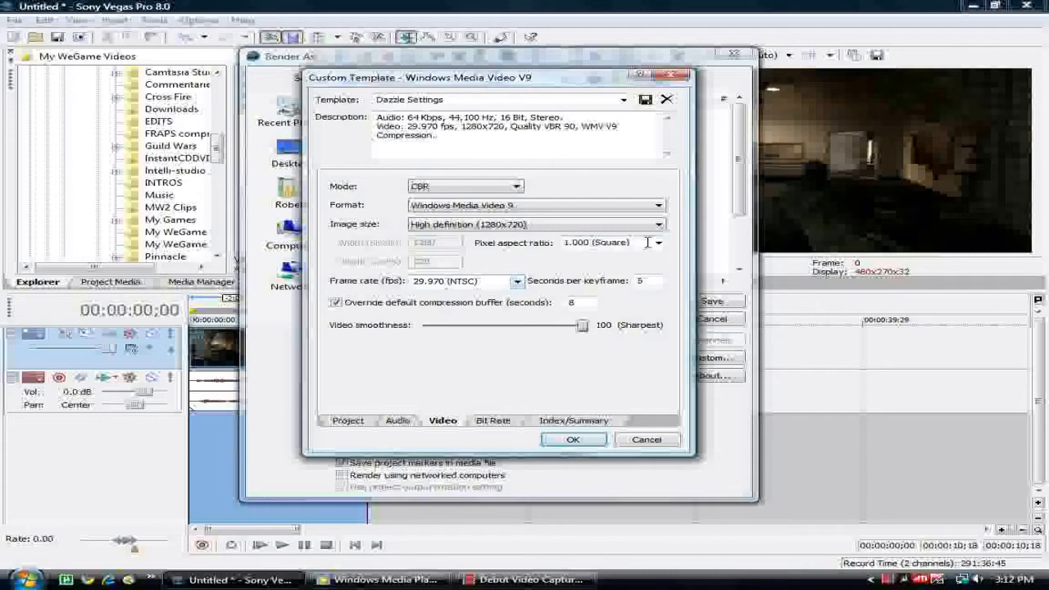
{"action": "left_click", "coordinate": [659, 242]}
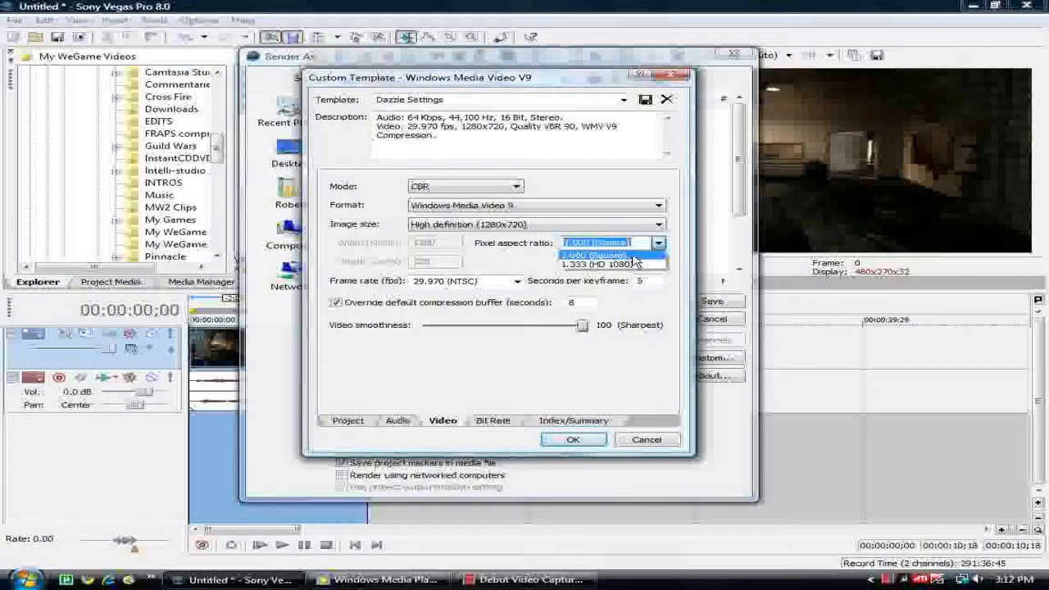
{"action": "mouse_move", "coordinate": [611, 265]}
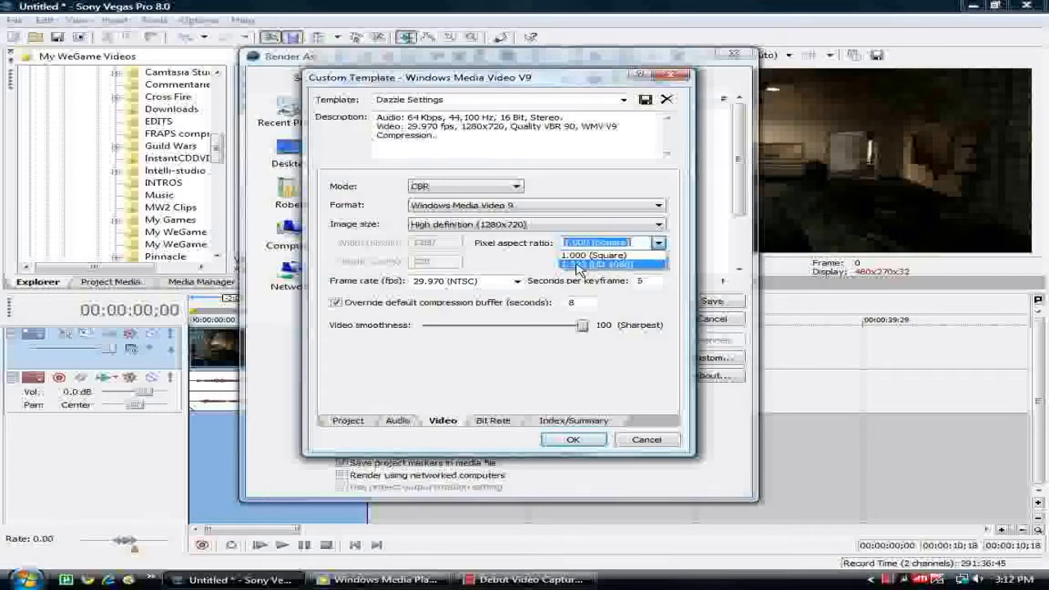
{"action": "mouse_move", "coordinate": [596, 254]}
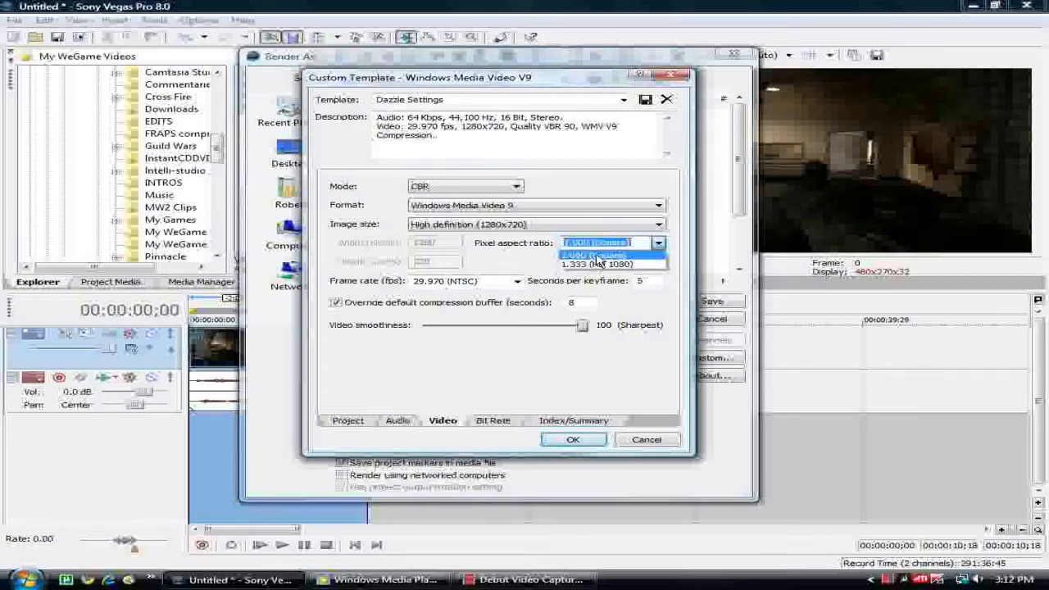
{"action": "left_click", "coordinate": [518, 281]}
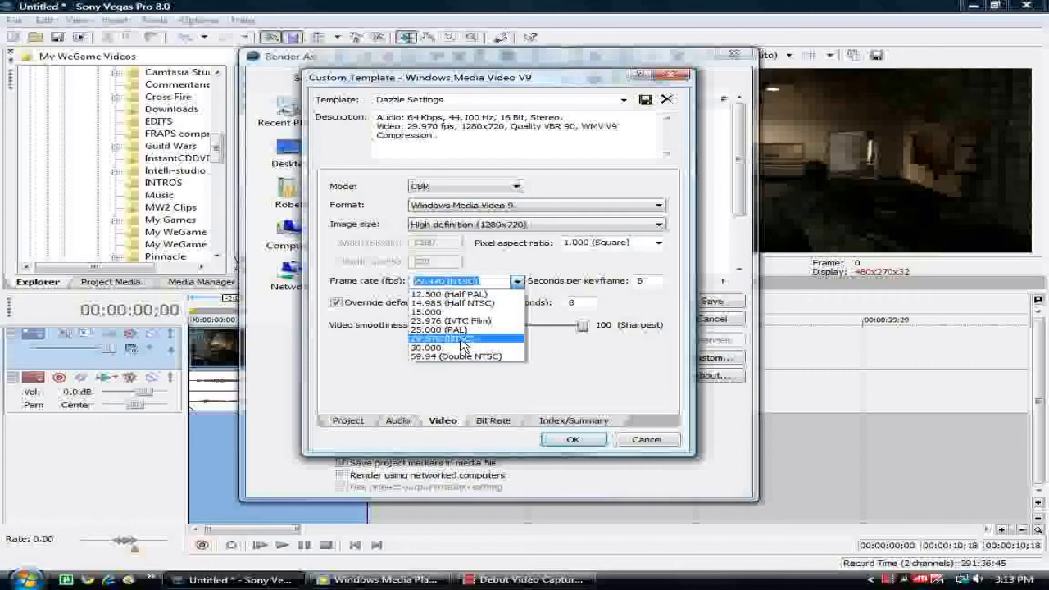
{"action": "left_click", "coordinate": [463, 340]}
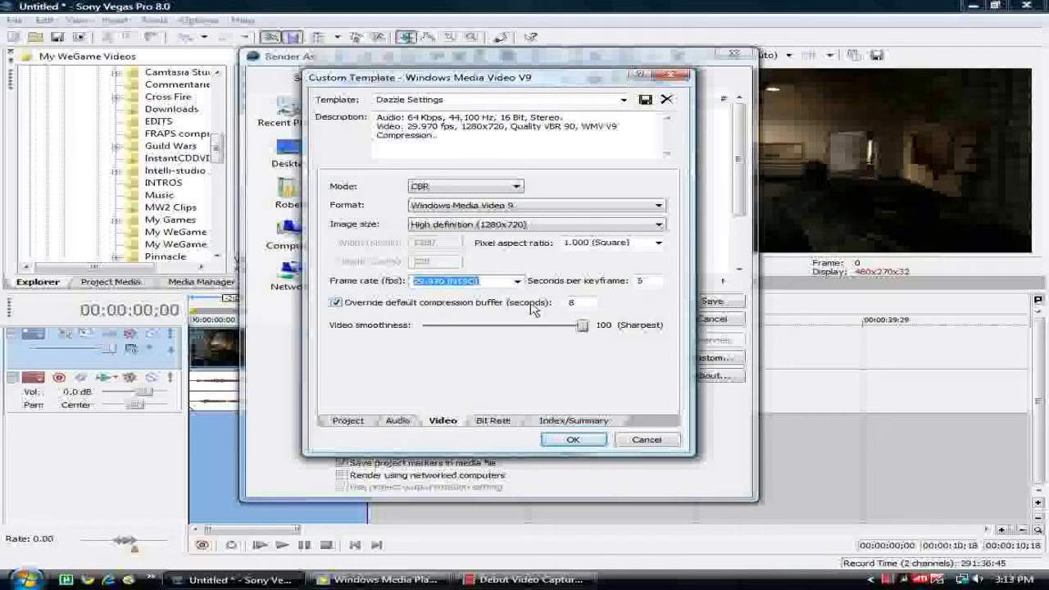
{"action": "mouse_move", "coordinate": [591, 276]}
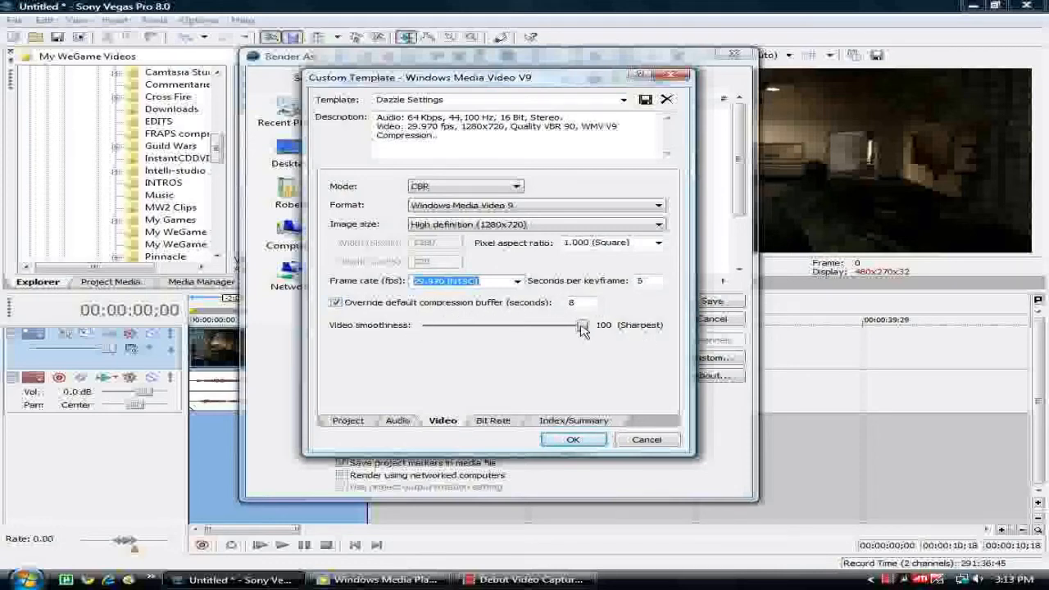
Step: Set video smoothness to 80 and view the High Speed Internet 6 M bit rate target
{"action": "left_click_drag", "start_coordinate": [582, 327], "coordinate": [568, 328]}
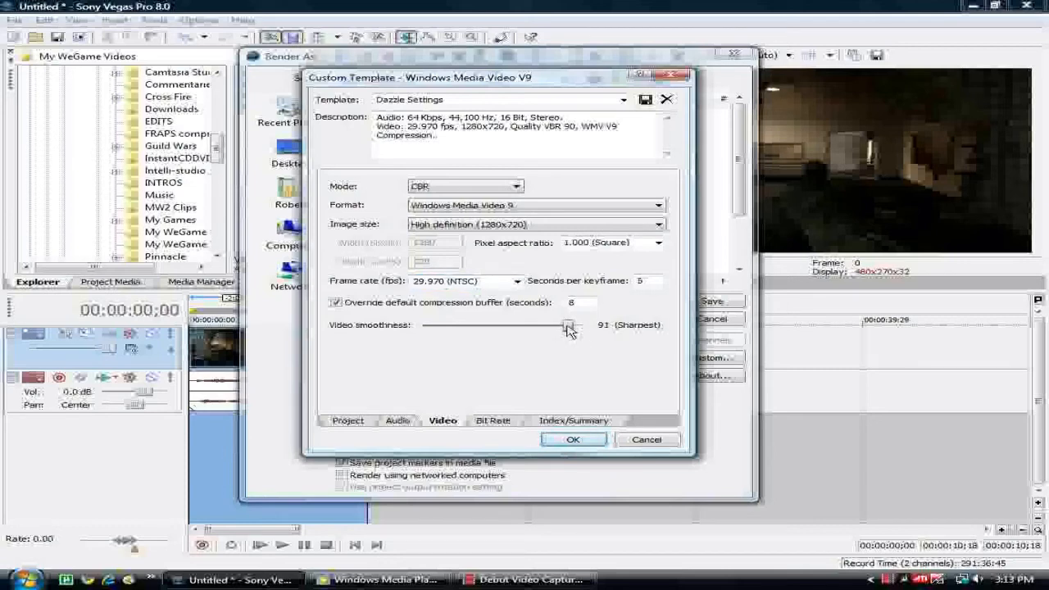
{"action": "left_click_drag", "start_coordinate": [568, 326], "coordinate": [582, 327]}
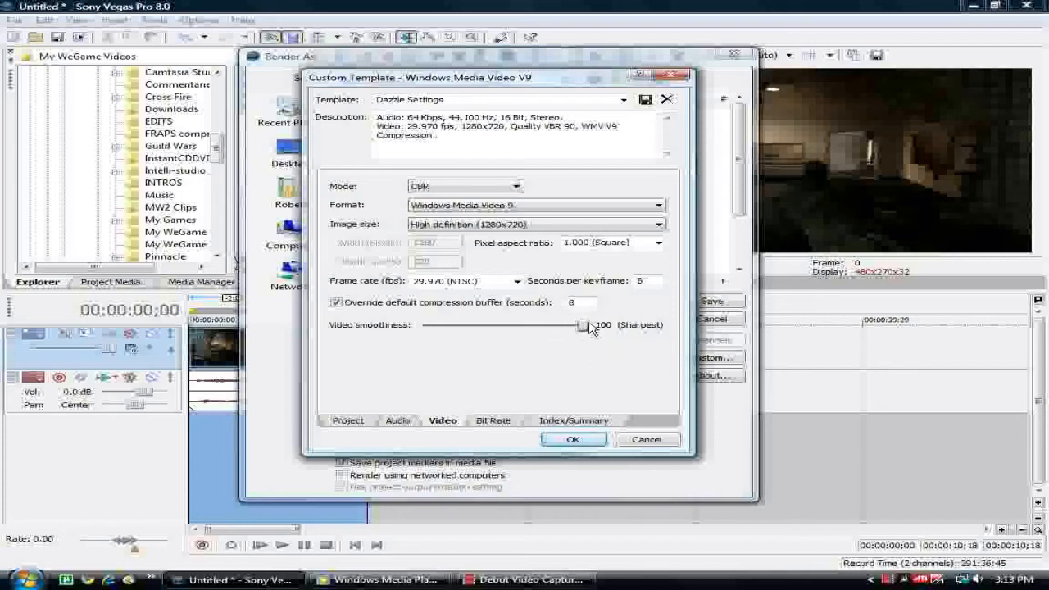
{"action": "left_click_drag", "start_coordinate": [584, 326], "coordinate": [548, 326]}
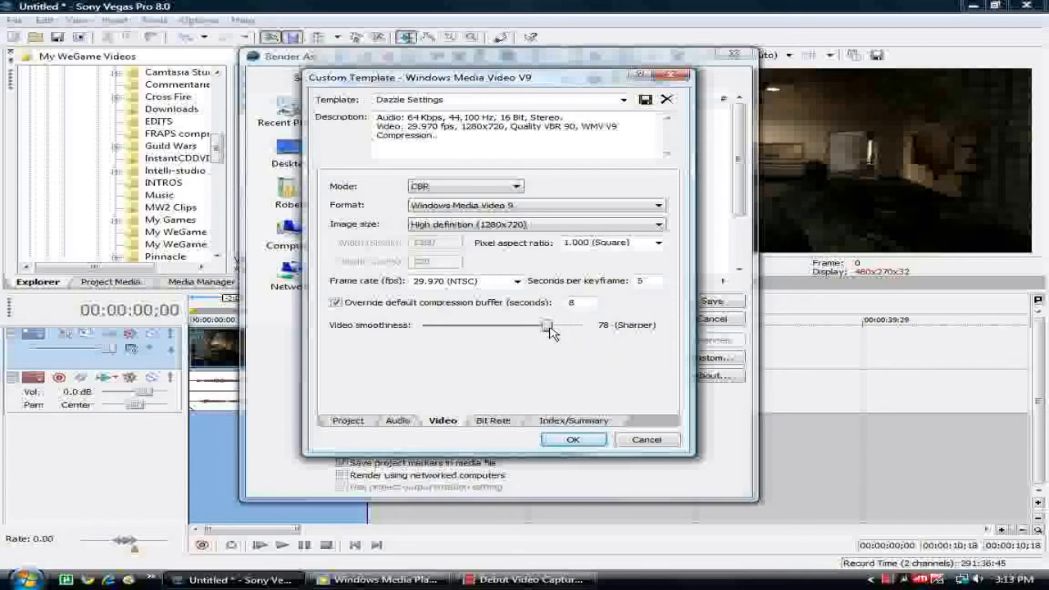
{"action": "left_click_drag", "start_coordinate": [548, 325], "coordinate": [550, 325]}
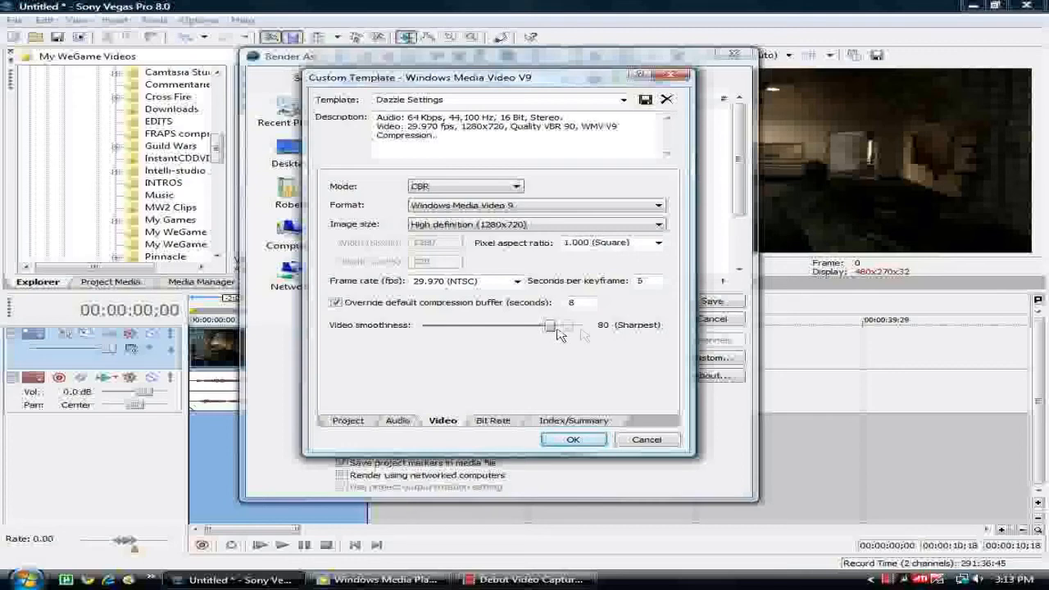
{"action": "left_click", "coordinate": [494, 420]}
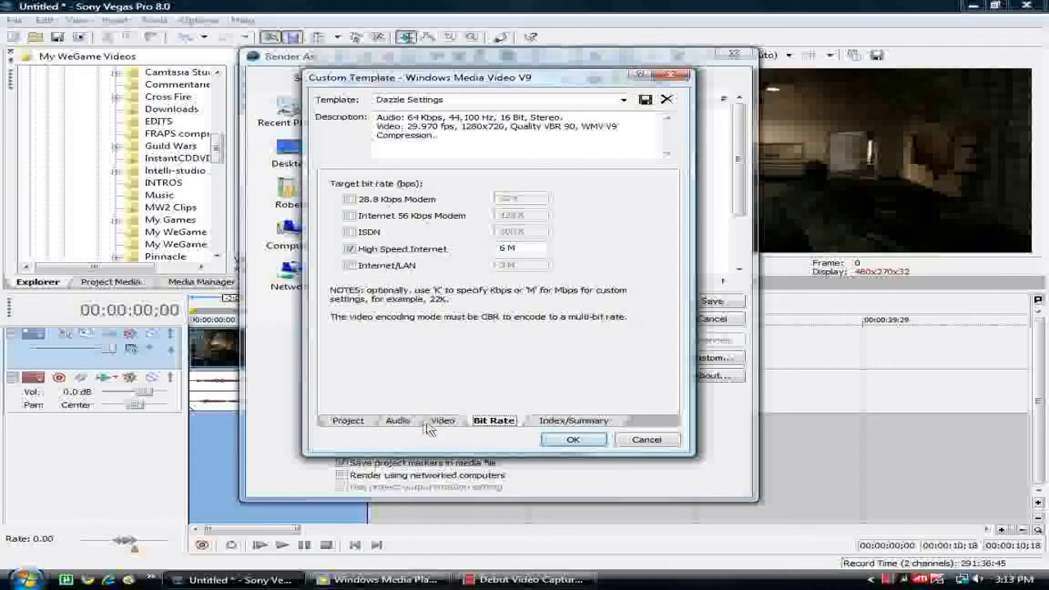
Step: Accept the Dazzle custom template settings and play the rendered clip in Windows Media Player
{"action": "left_click", "coordinate": [348, 419]}
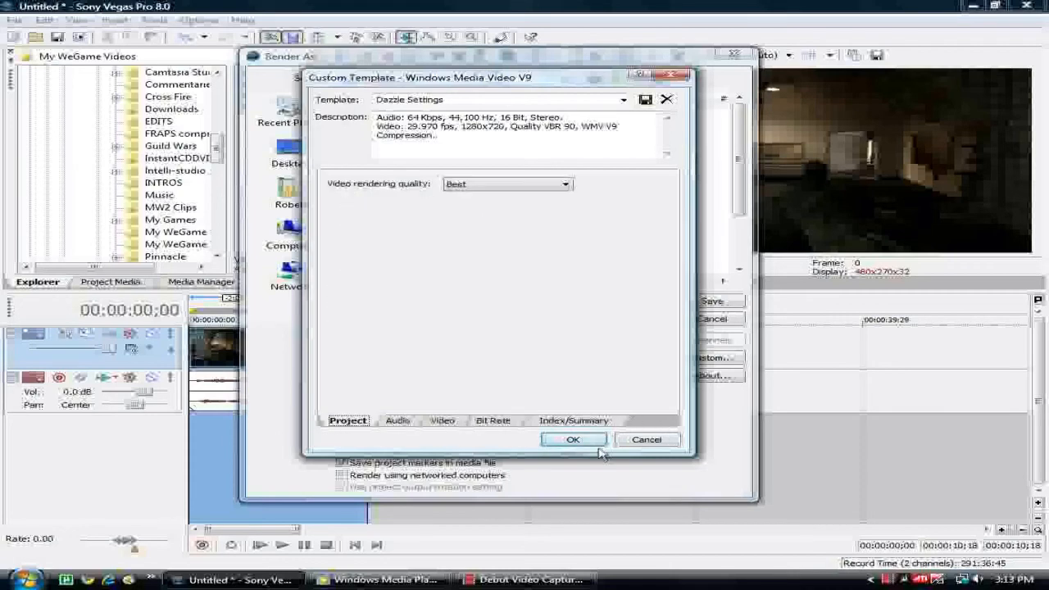
{"action": "left_click", "coordinate": [574, 439]}
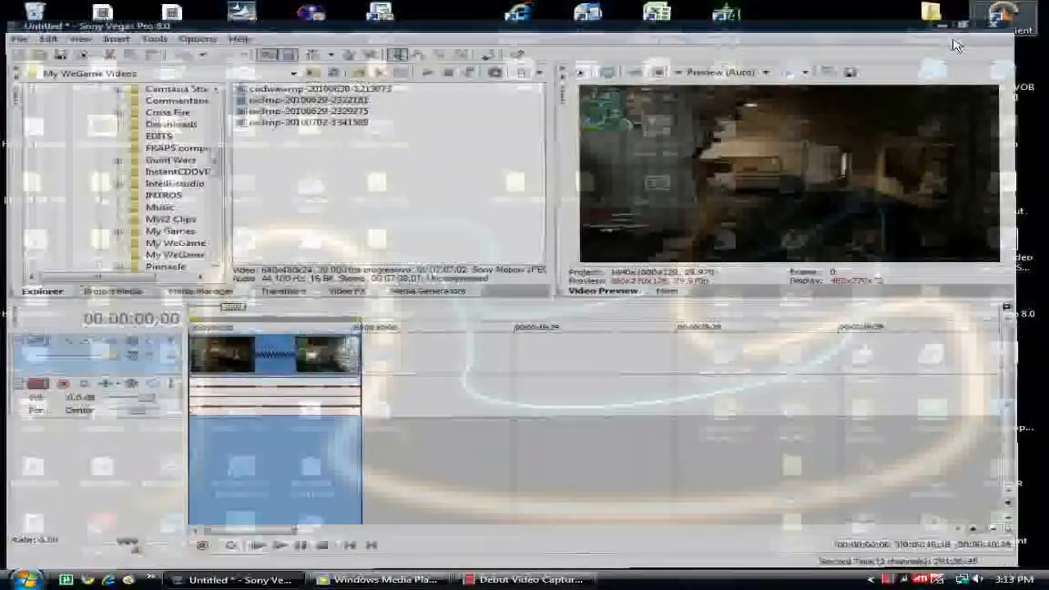
{"action": "left_click", "coordinate": [381, 579]}
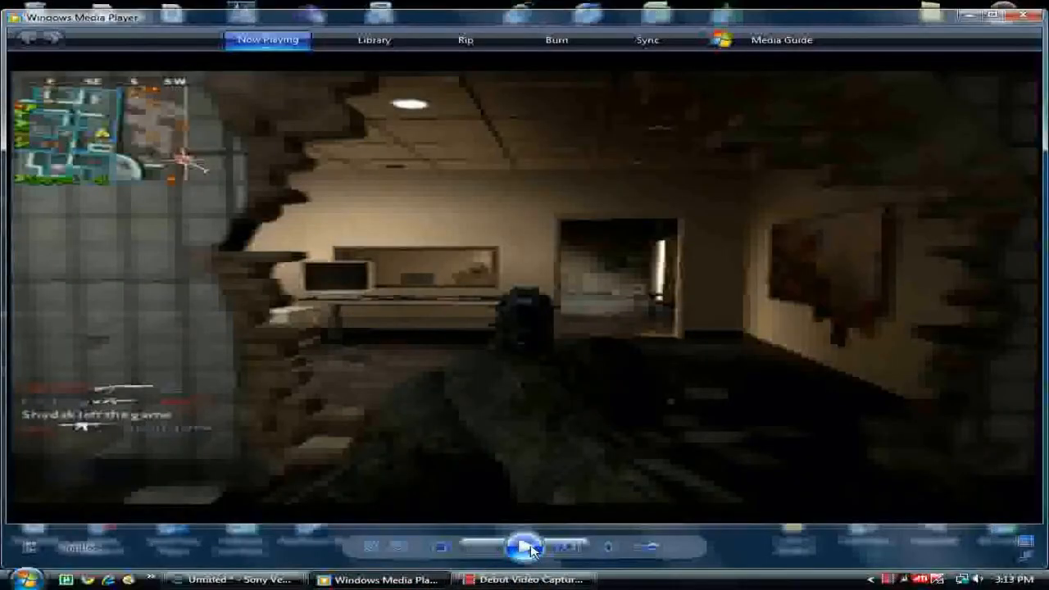